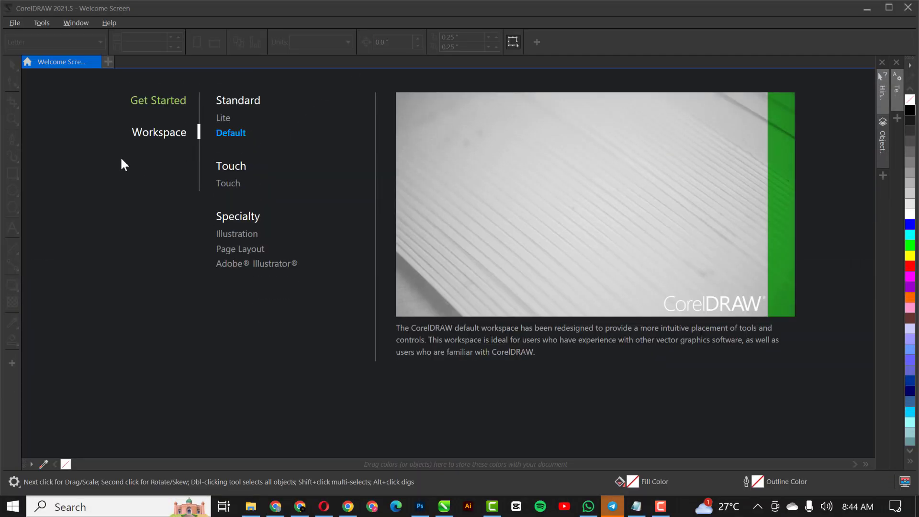
Create a new document named '3D POP OUT EFFECT', 6.4 × 3.6 inches at 300 dpi.
click(14, 23)
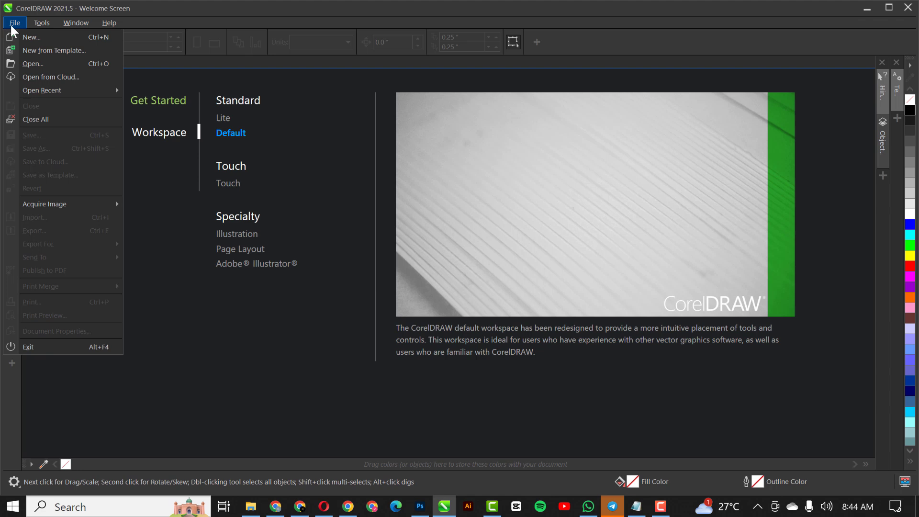
click(31, 36)
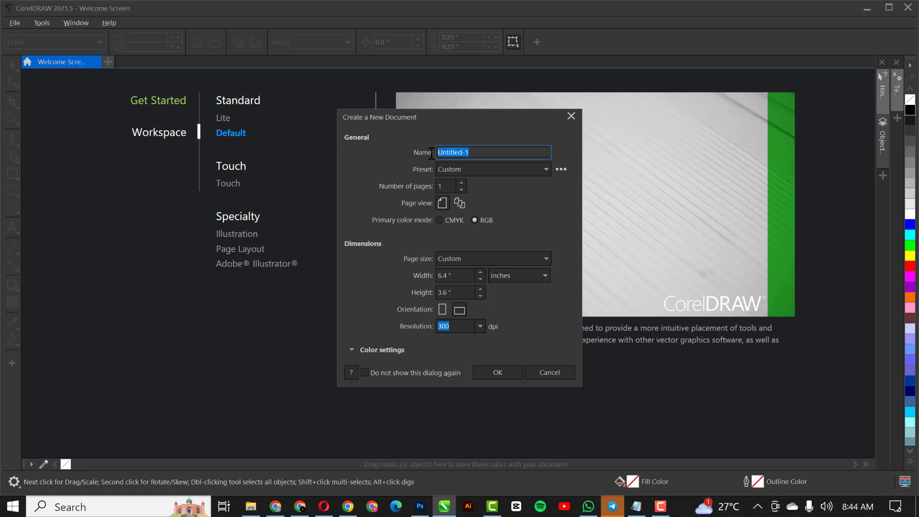
text(POP)
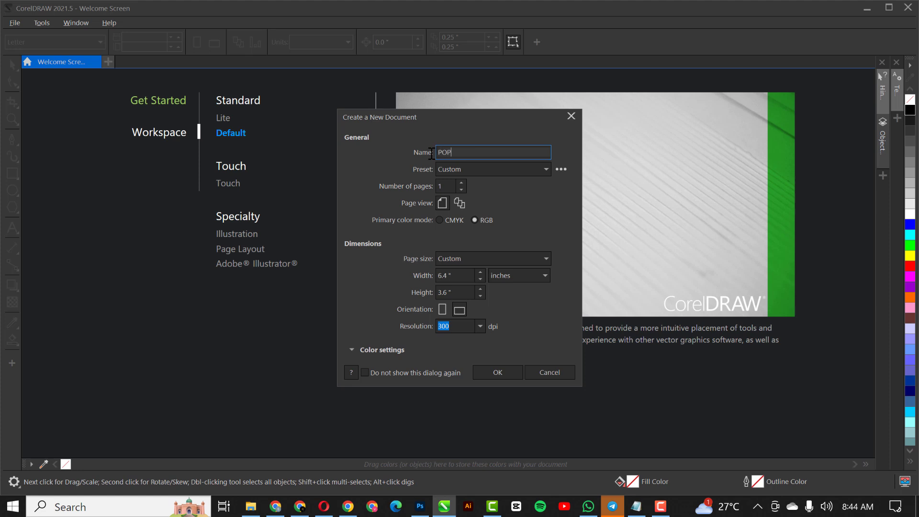
key(Backspace)
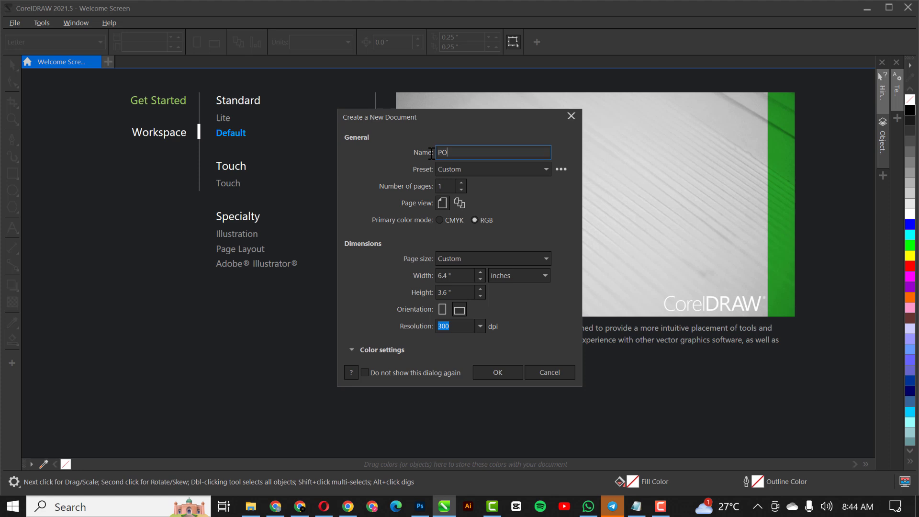
text(3D P)
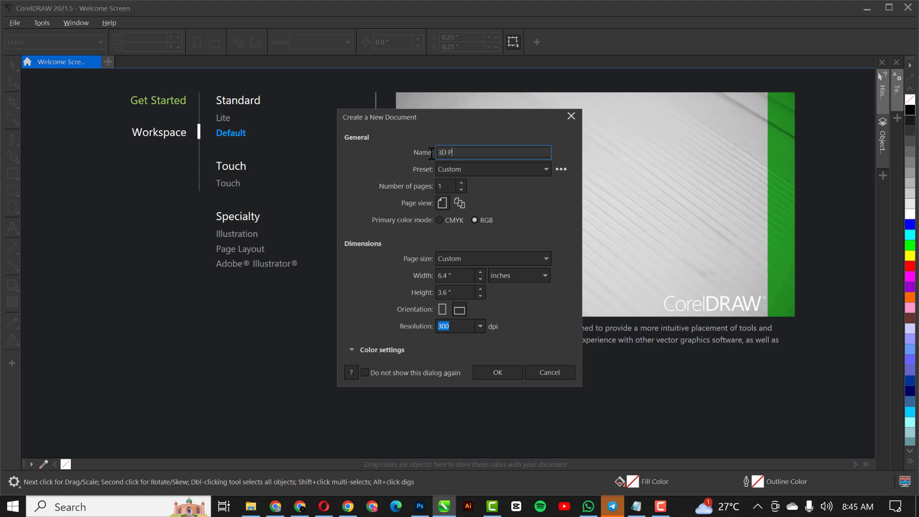
text(OP OUT EFFE)
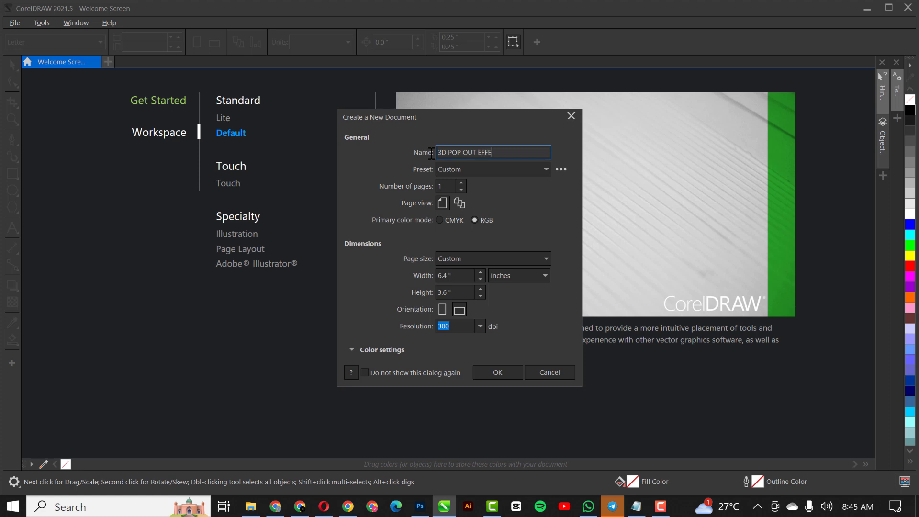
text(CT)
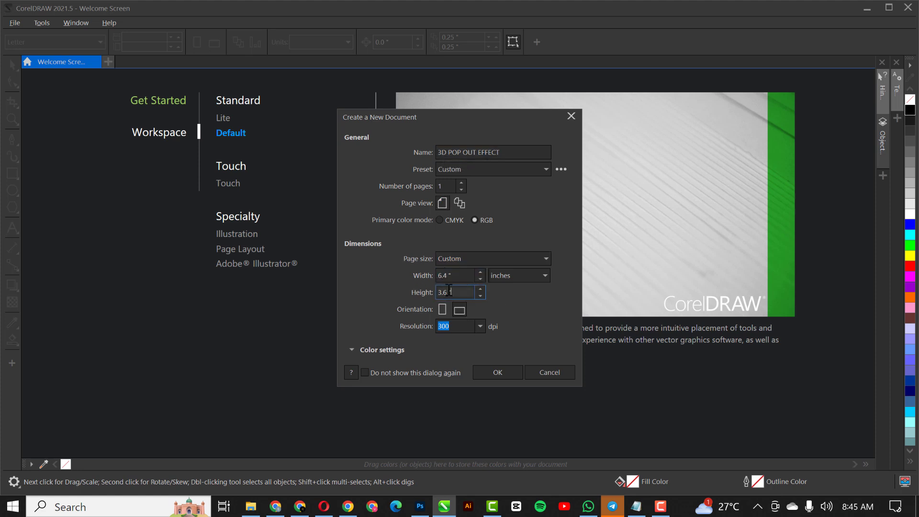
click(543, 275)
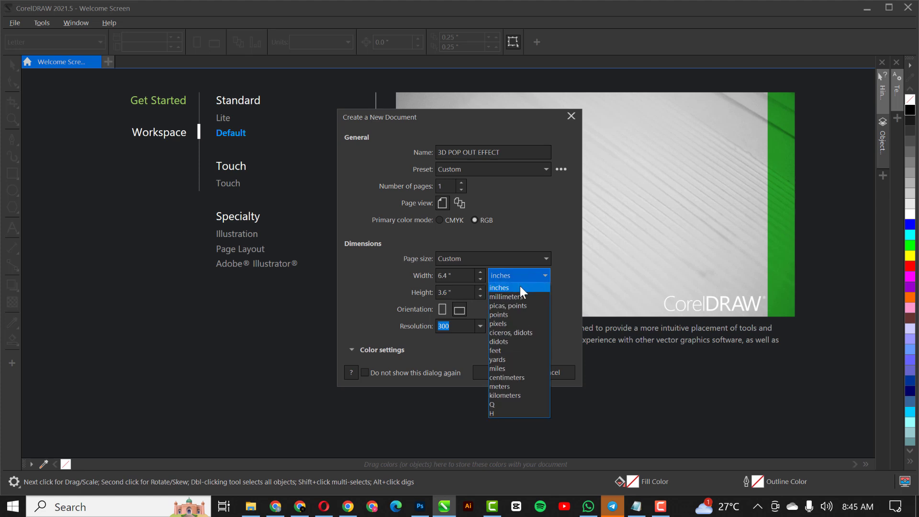
click(496, 323)
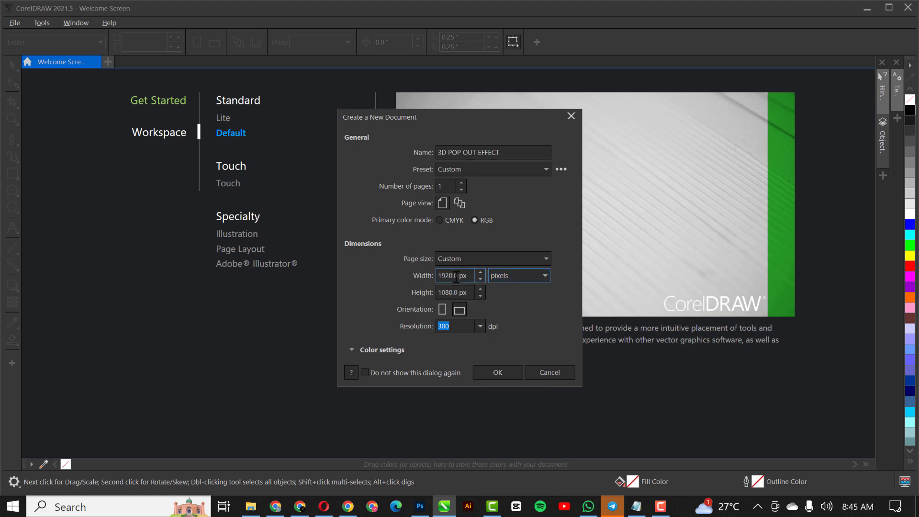
click(544, 276)
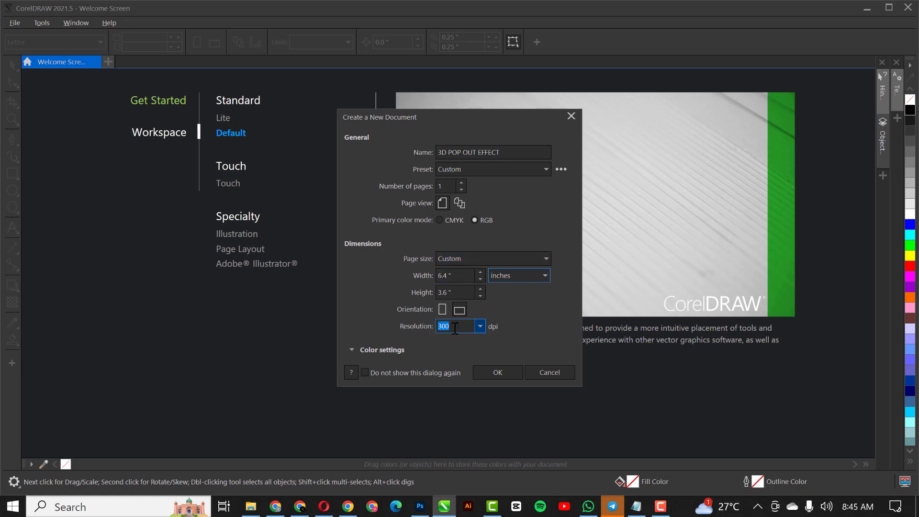
click(495, 372)
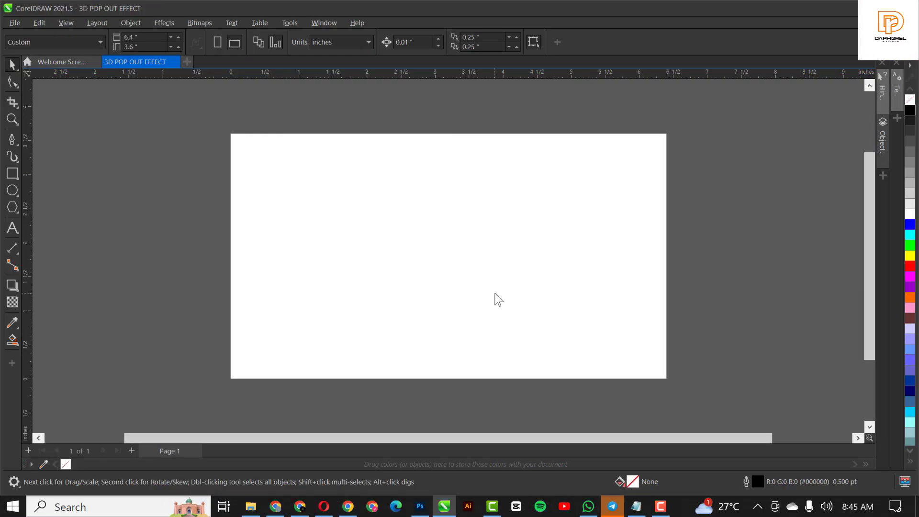
mouse_move(368, 212)
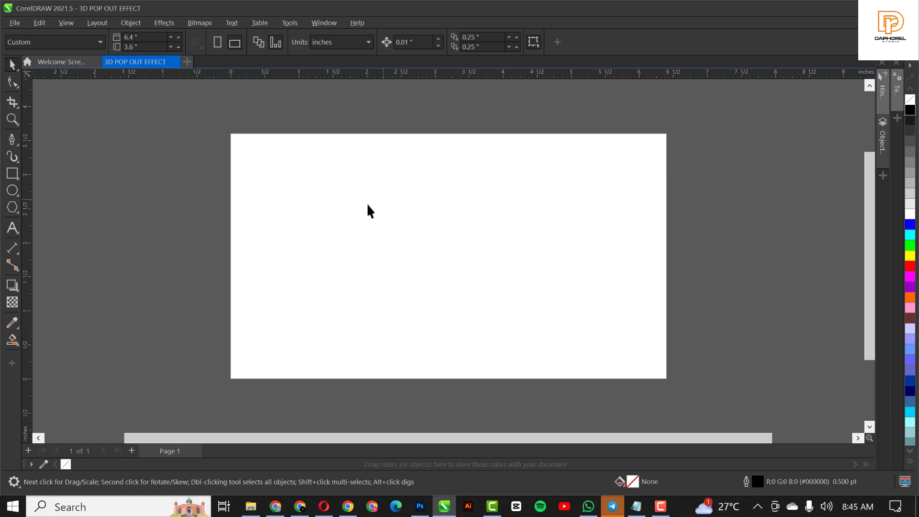
mouse_move(394, 220)
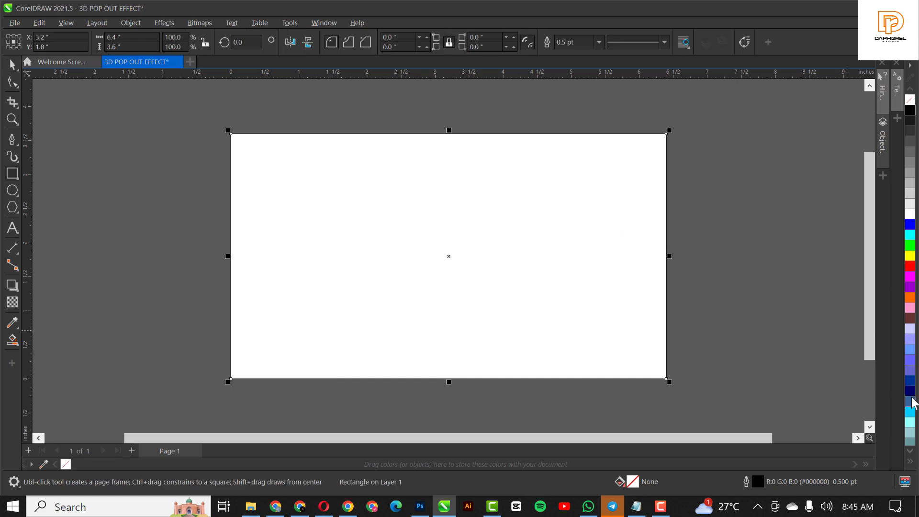
Fill the page-sized rectangle navy and set its outline to none.
click(909, 399)
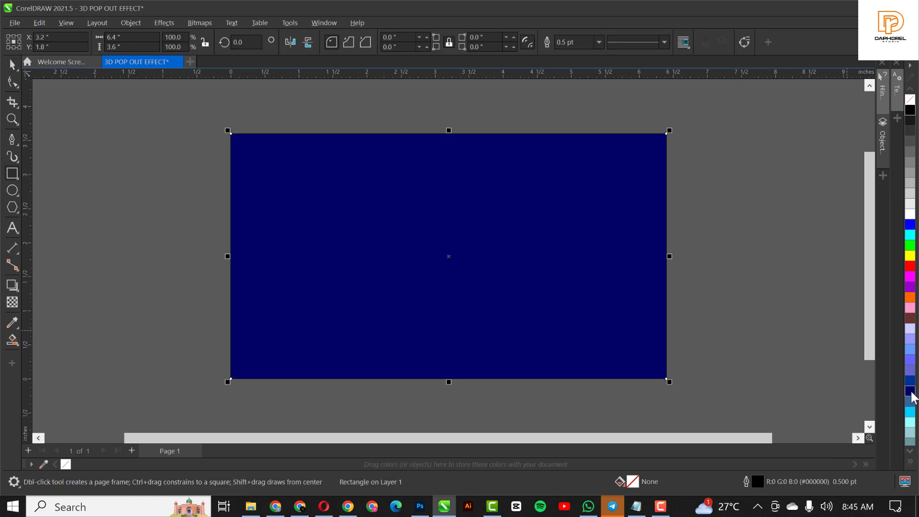
click(910, 397)
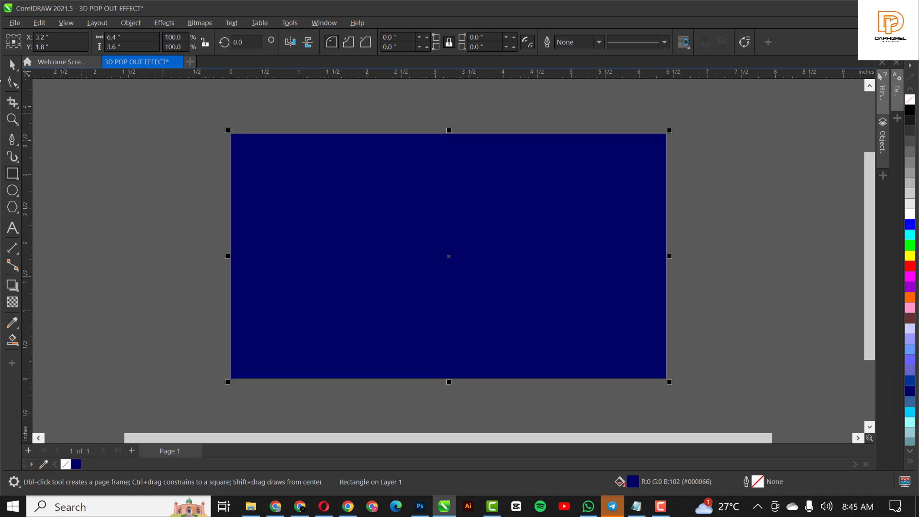
mouse_move(334, 208)
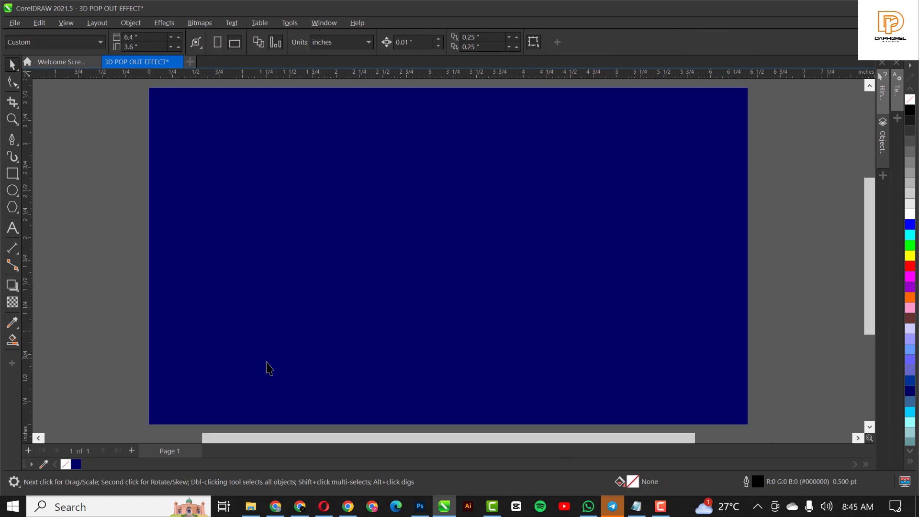
Draw a circle at the page centre, enlarge it to about 125 percent, and fill it white.
click(12, 173)
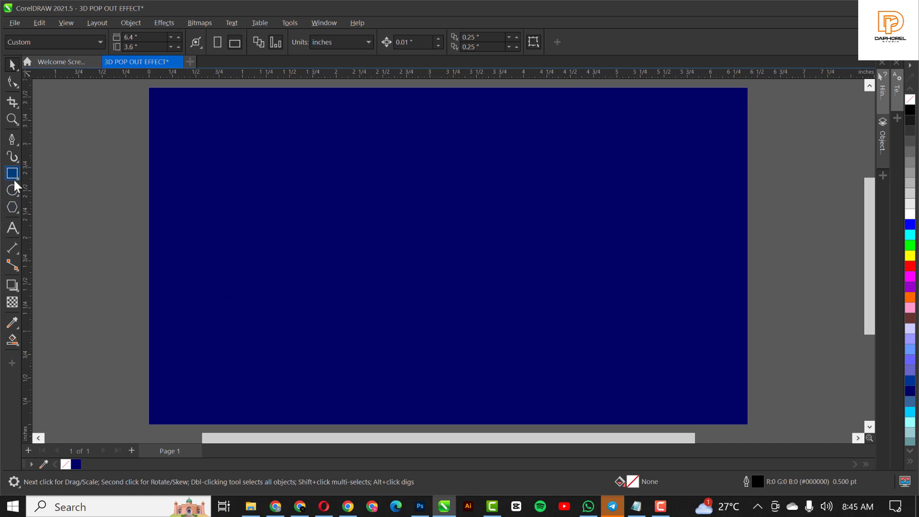
click(12, 190)
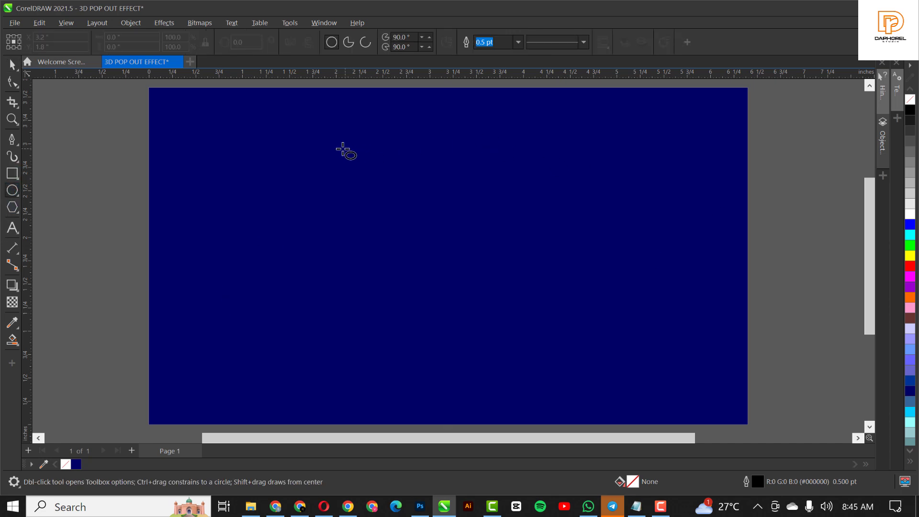
drag(345, 151, 658, 376)
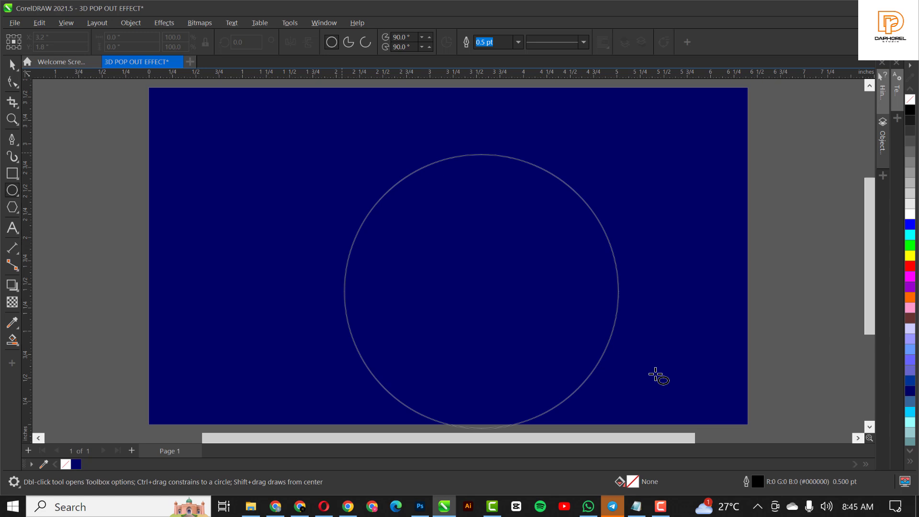
drag(658, 375, 551, 298)
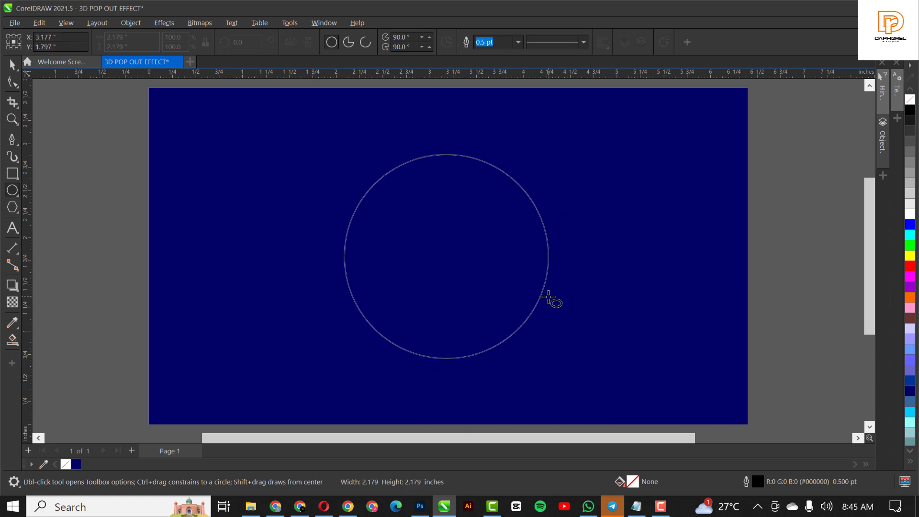
click(550, 297)
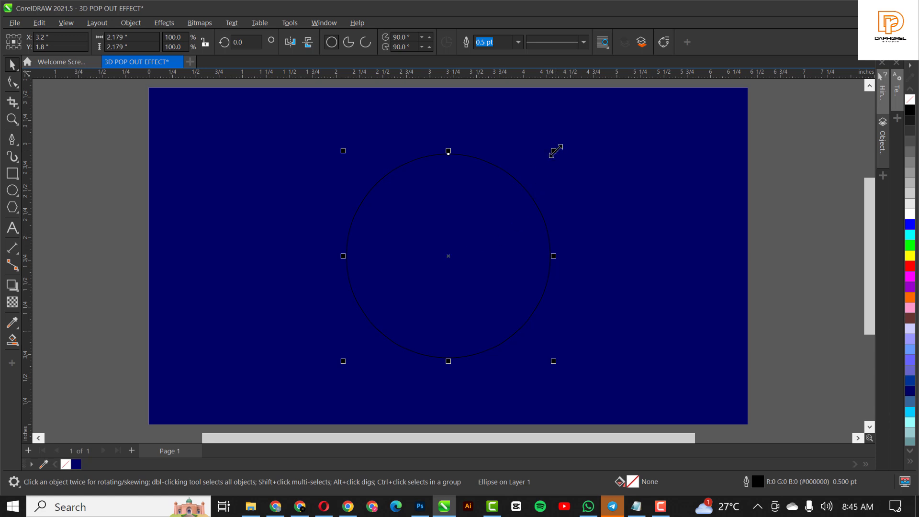
drag(553, 151, 575, 132)
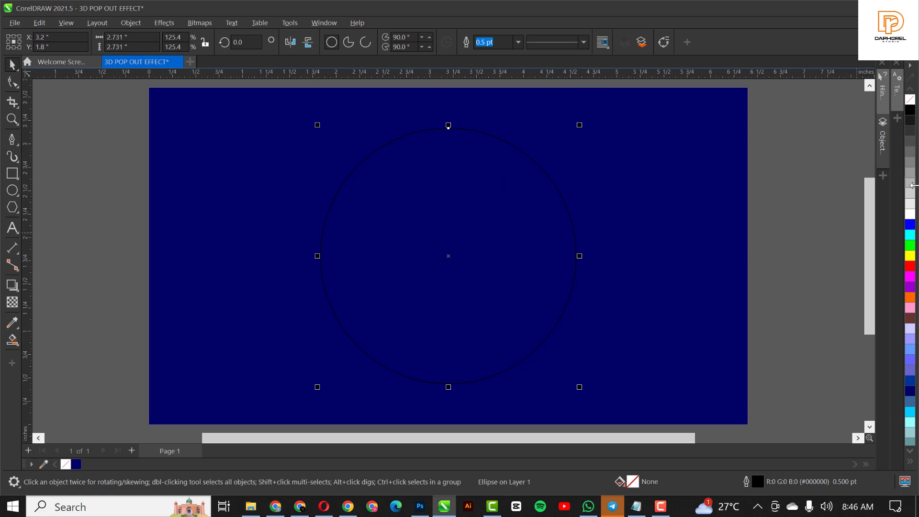
click(909, 217)
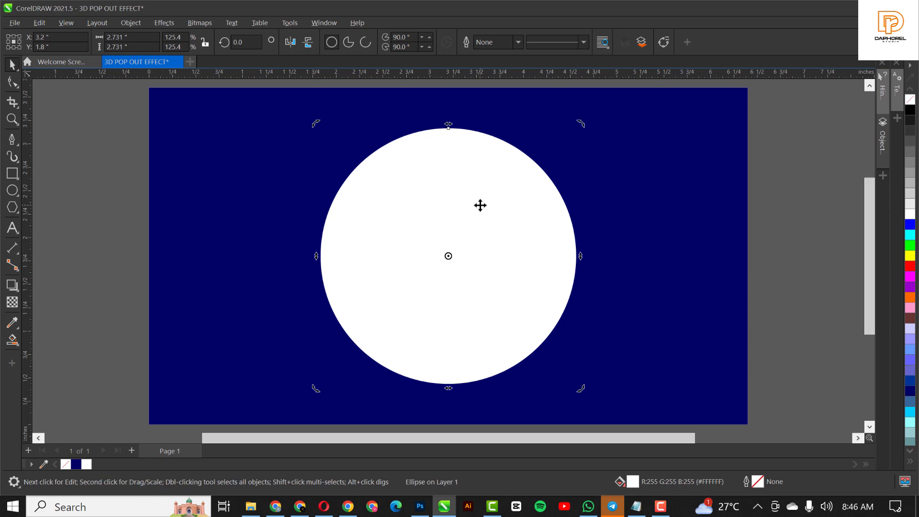
mouse_move(475, 226)
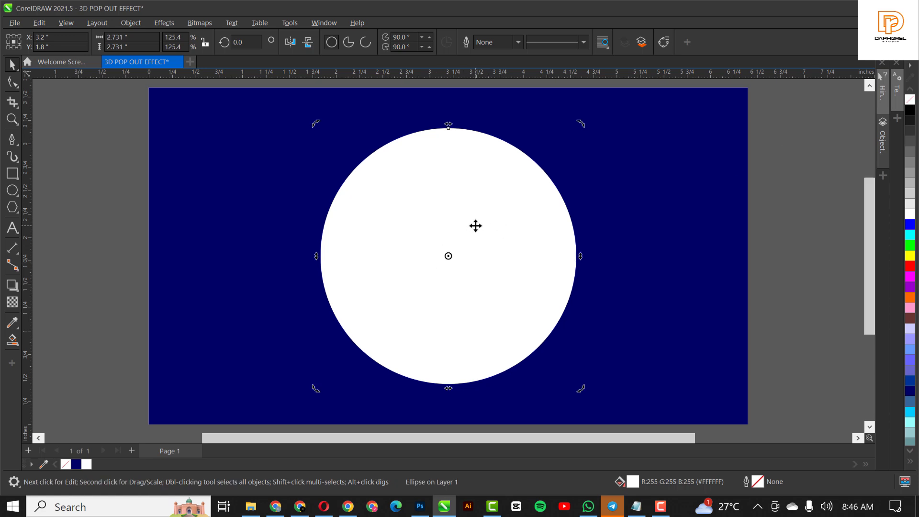
mouse_move(506, 263)
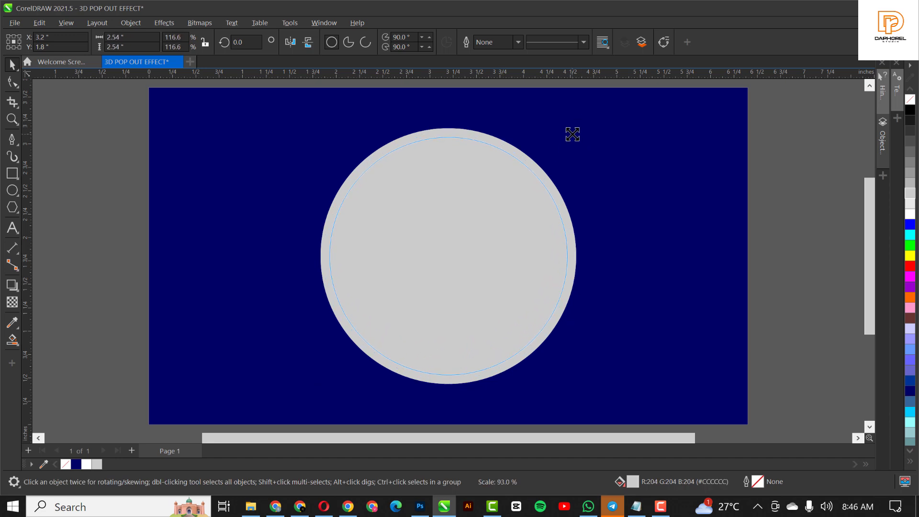
Leave a smaller light grey copy inside the white circle, forming a thin white ring.
click(449, 255)
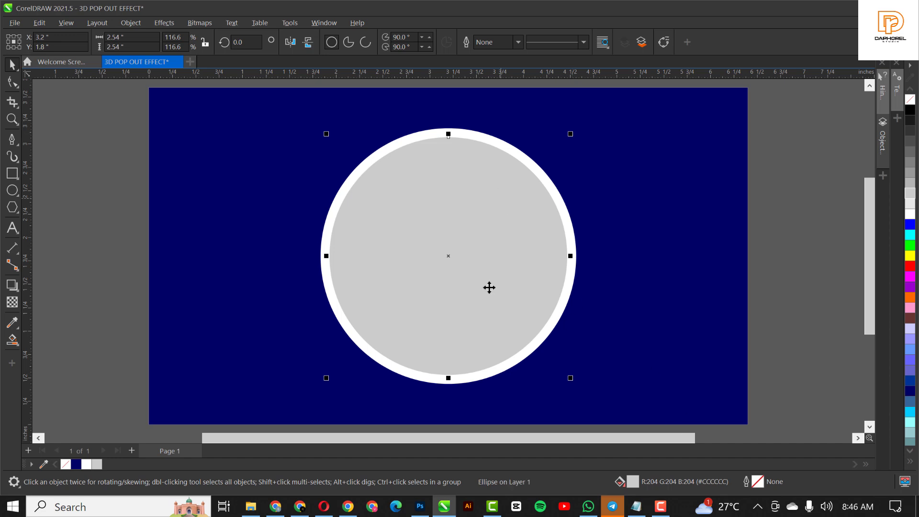
click(636, 506)
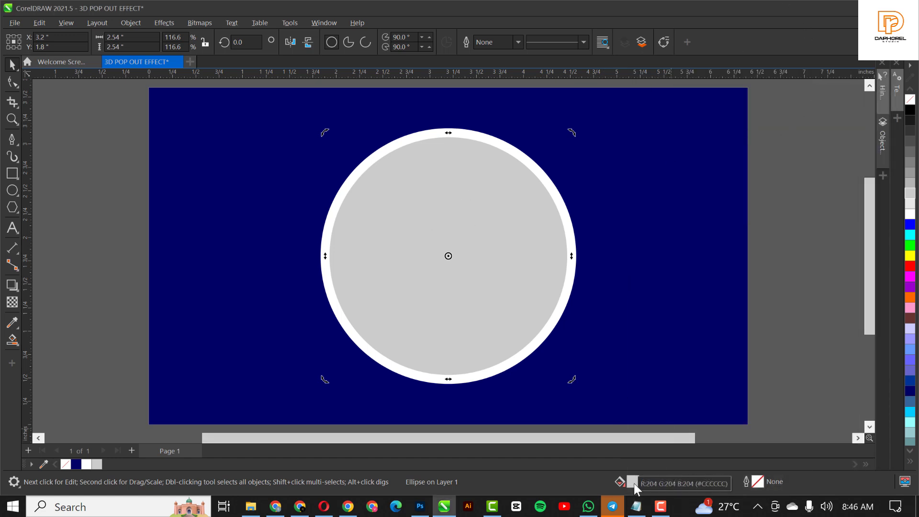
Change the inner circle's uniform fill from grey to hex FFCC99 peach.
click(629, 481)
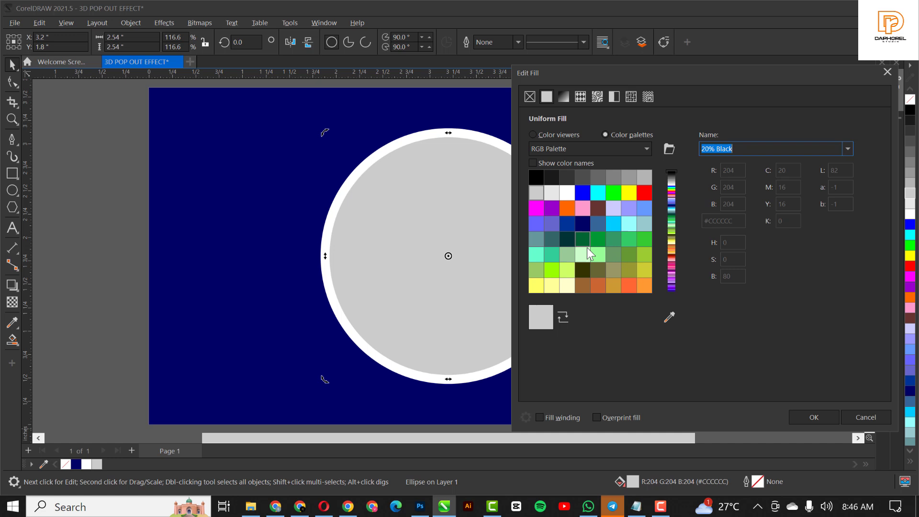
click(532, 135)
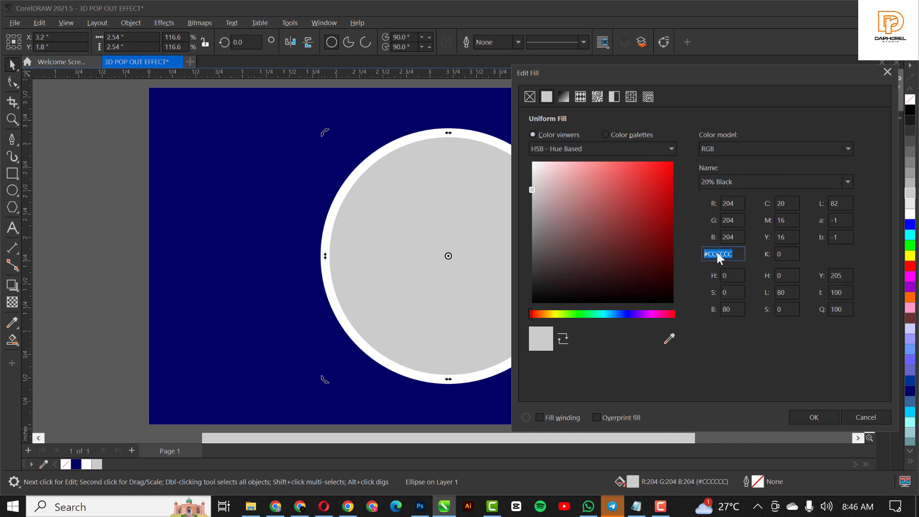
text(FFCC99)
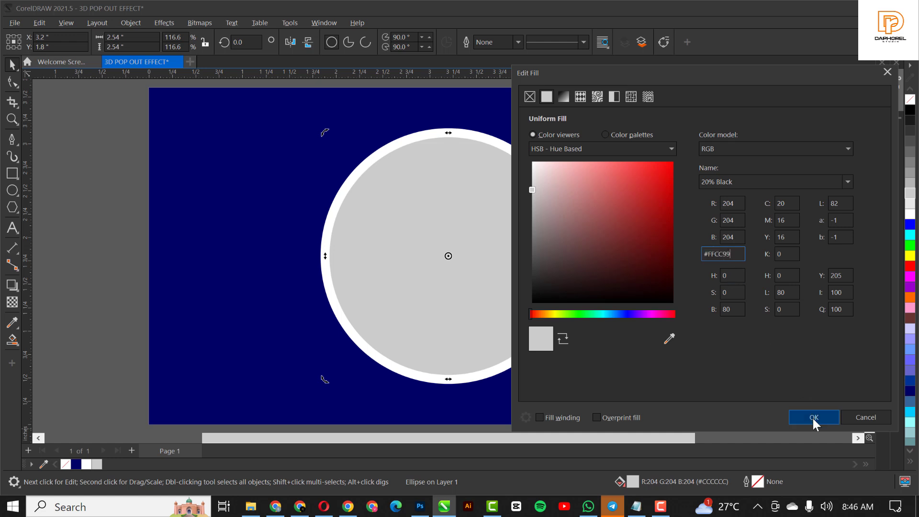
click(812, 417)
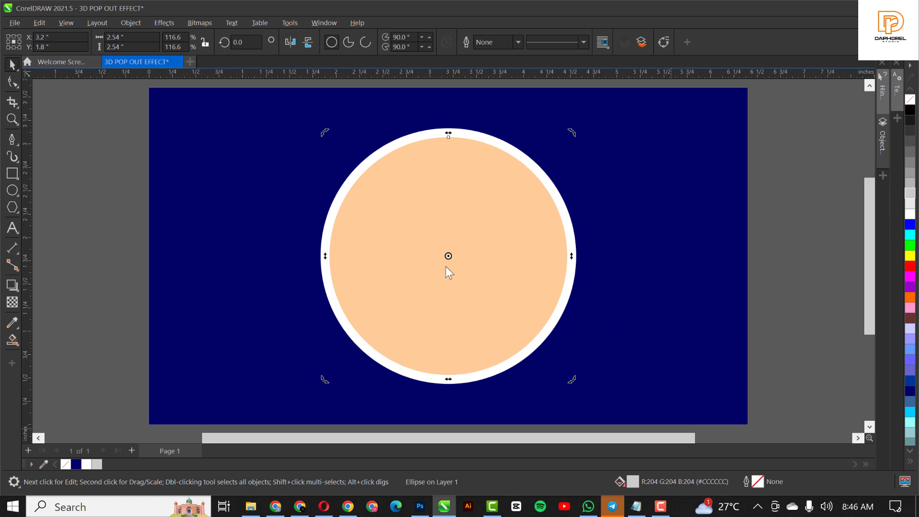
click(448, 271)
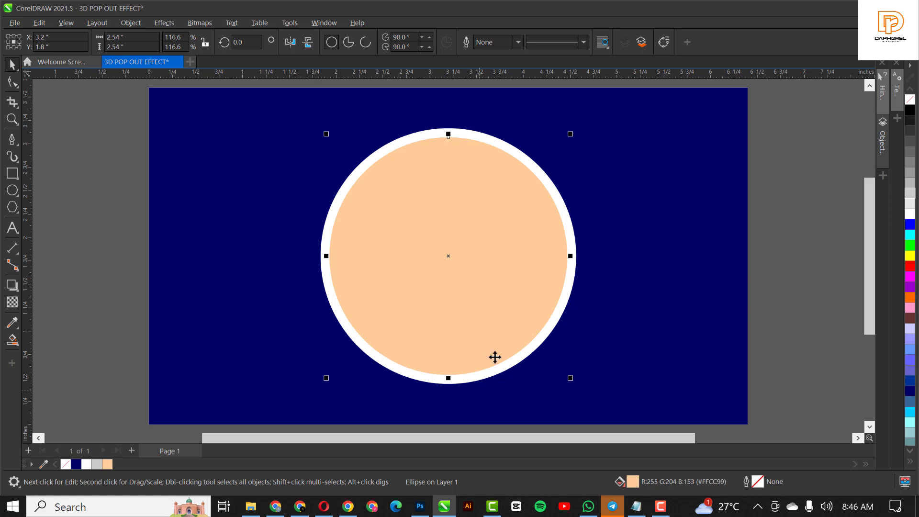
mouse_move(470, 388)
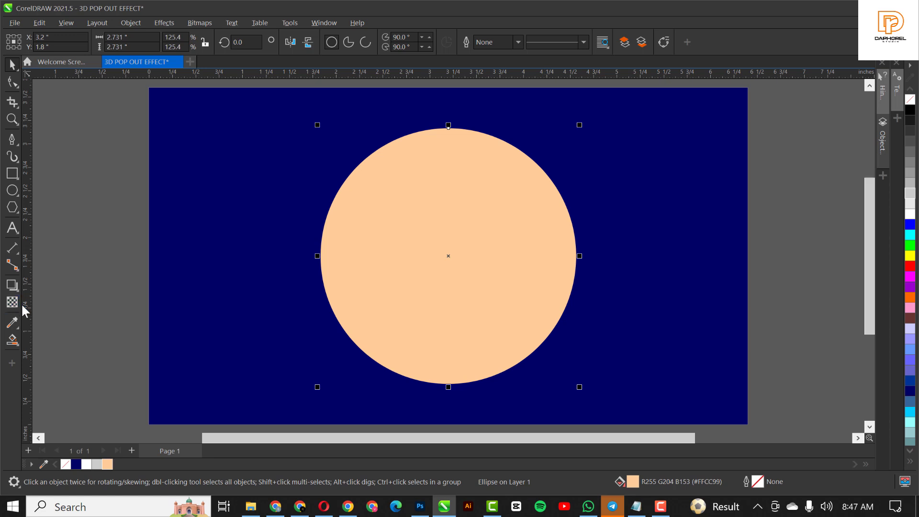
mouse_move(13, 303)
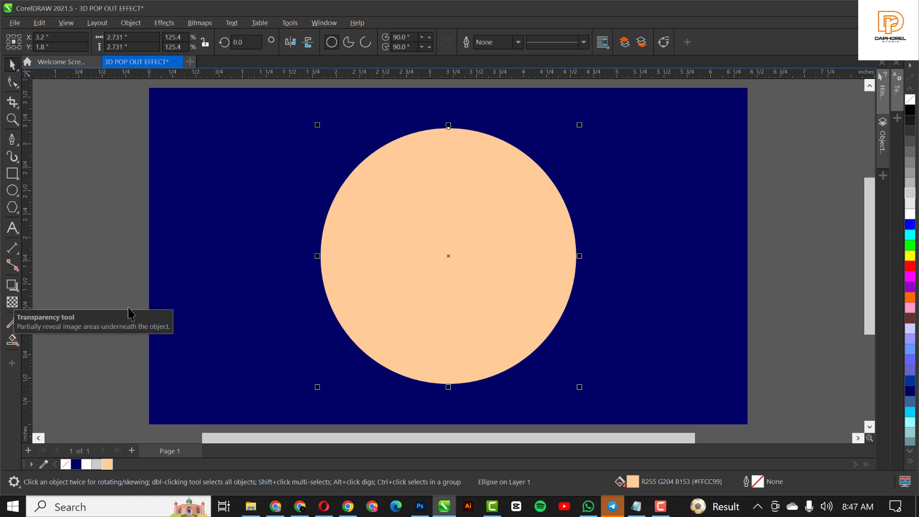
mouse_move(129, 290)
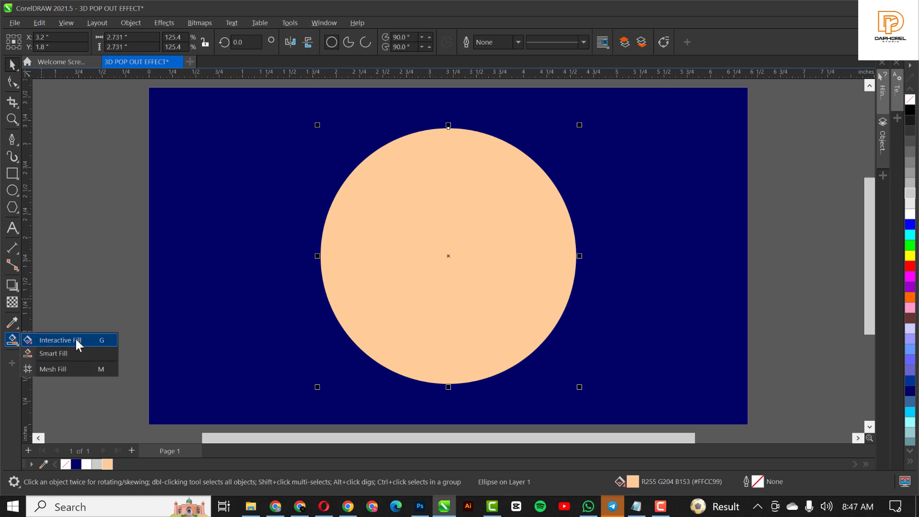
Angle the large circle's fountain fill diagonally, with the white rim toward the upper left.
click(59, 339)
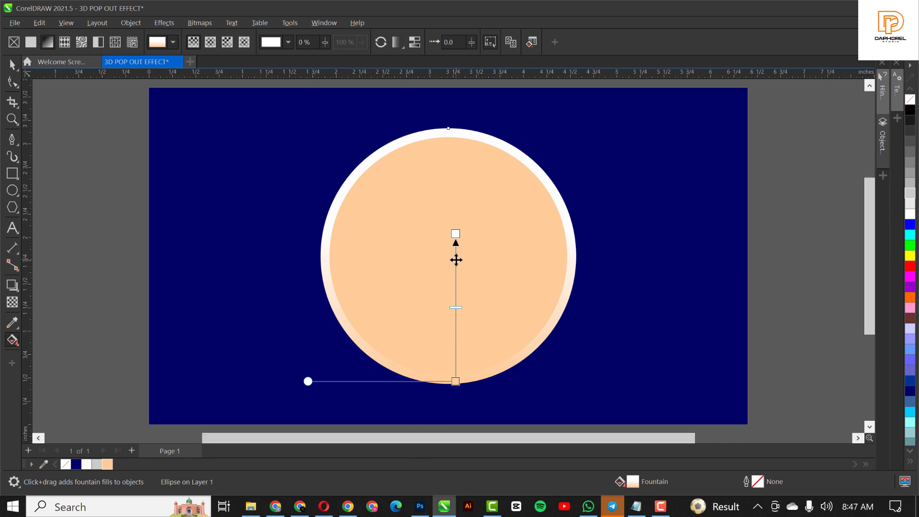
drag(456, 381, 542, 336)
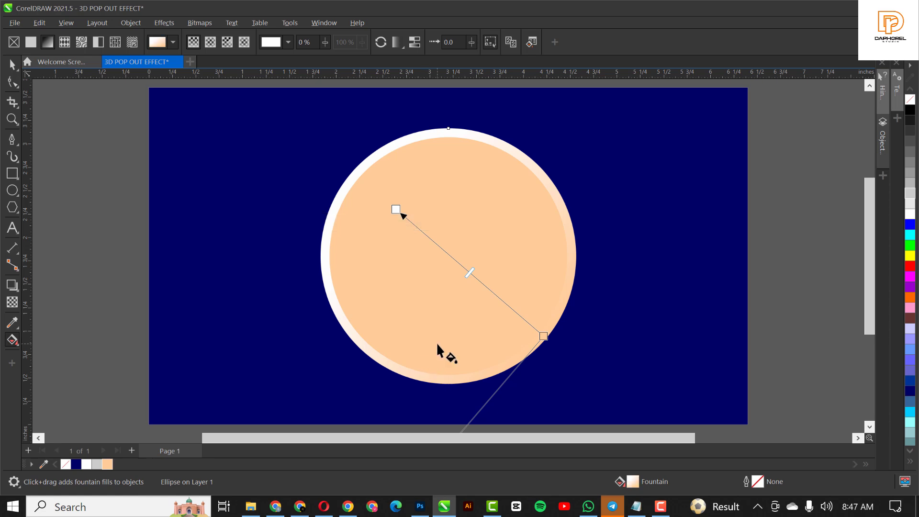
mouse_move(472, 308)
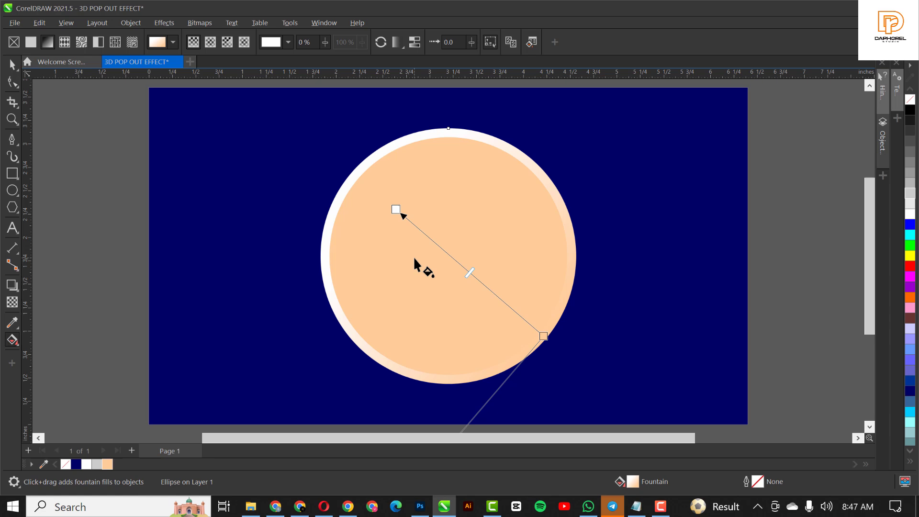
mouse_move(442, 388)
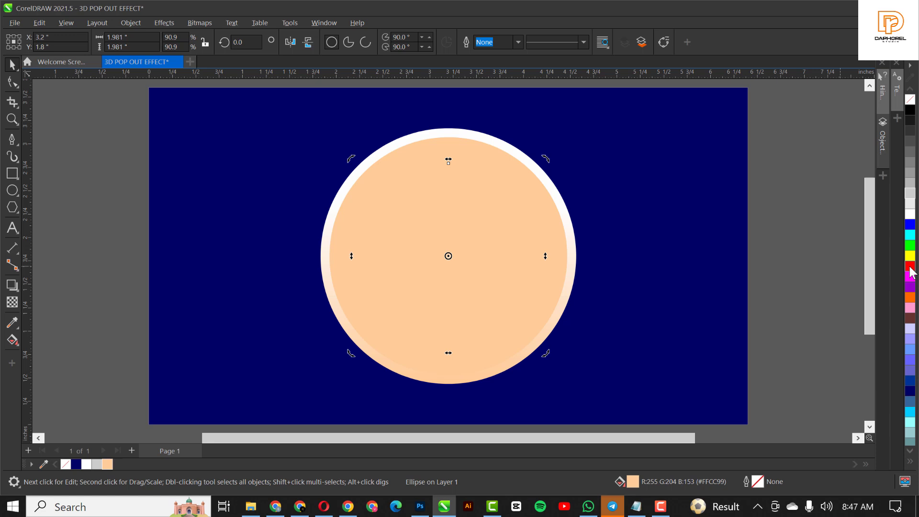
Fill the small inner circle red and switch to the downloaded images folder.
click(909, 270)
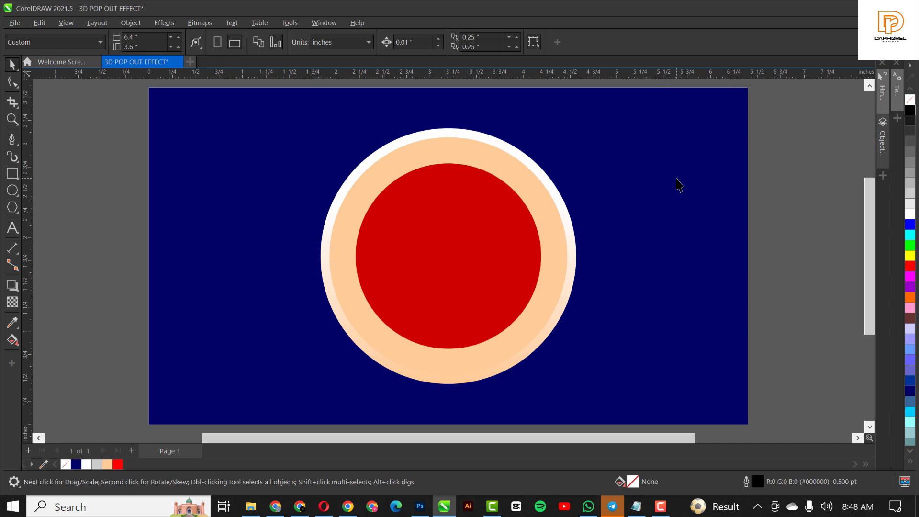
mouse_move(606, 198)
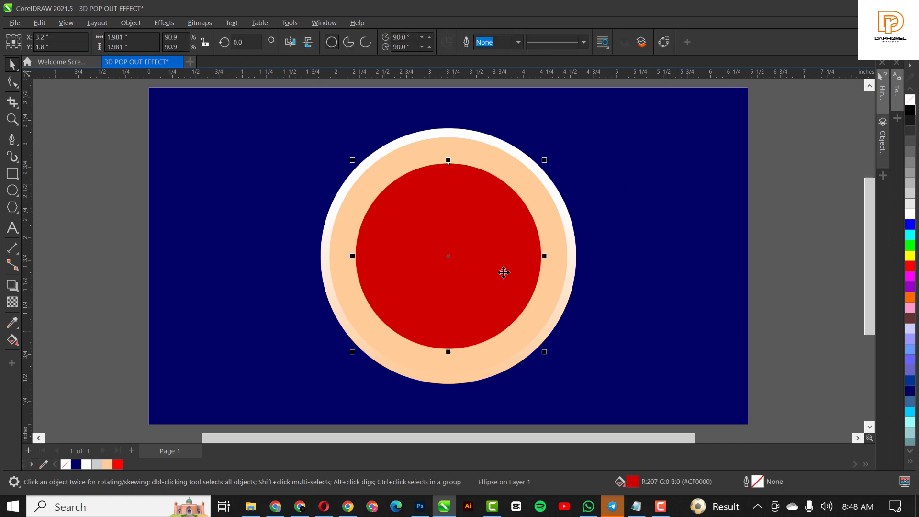
click(251, 506)
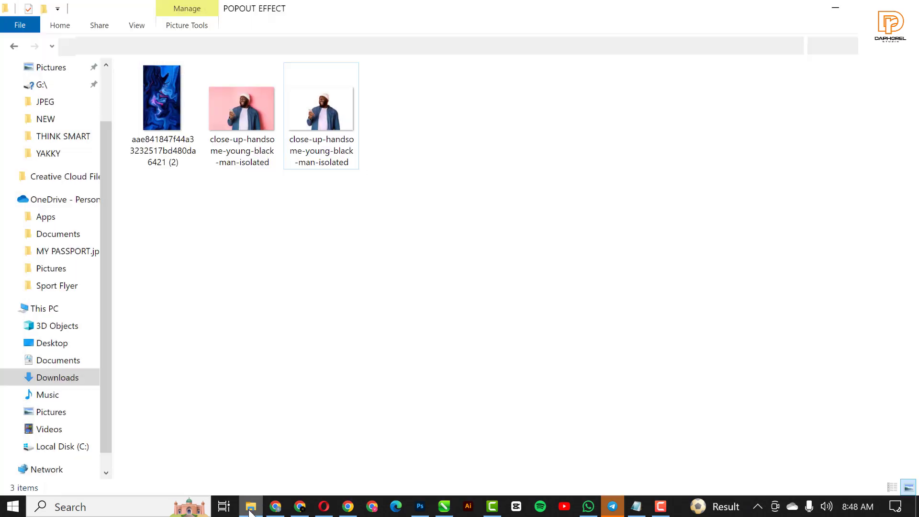
Drag the cut-out PNG of the smiling man from the POPOUT EFFECT folder into the document.
click(241, 109)
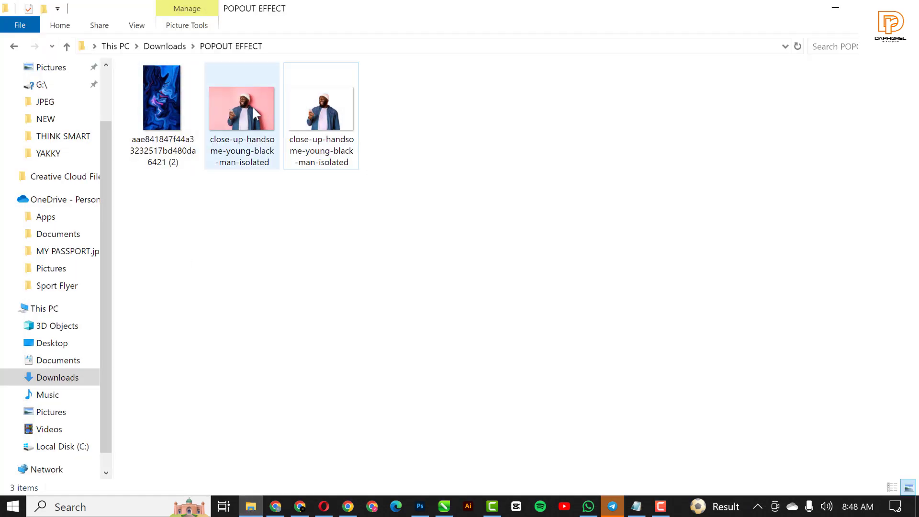
click(321, 109)
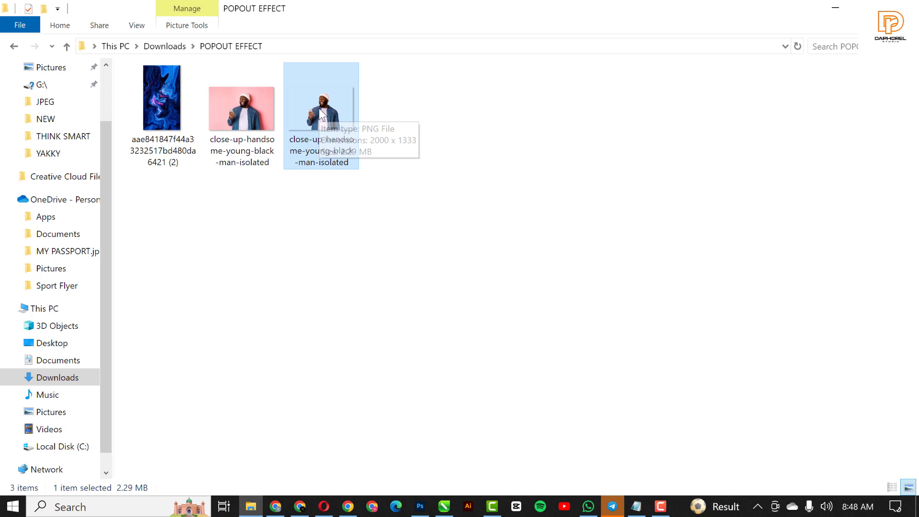
drag(321, 109, 503, 327)
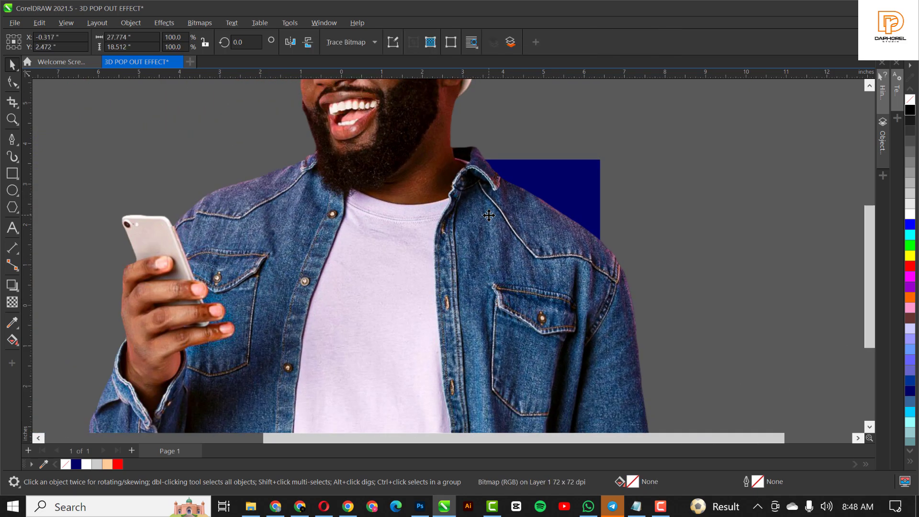
Zoom out until the entire oversized cutout photo of the man is visible.
scroll(down, 3)
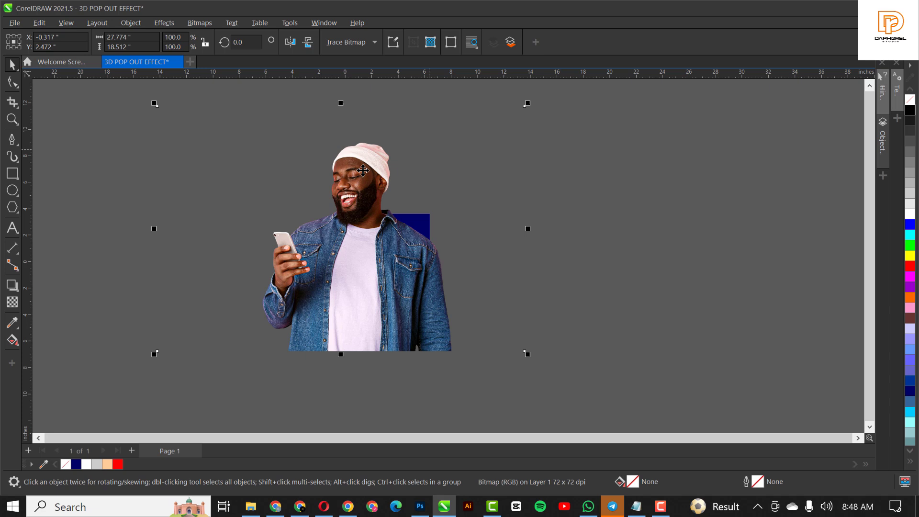
mouse_move(489, 238)
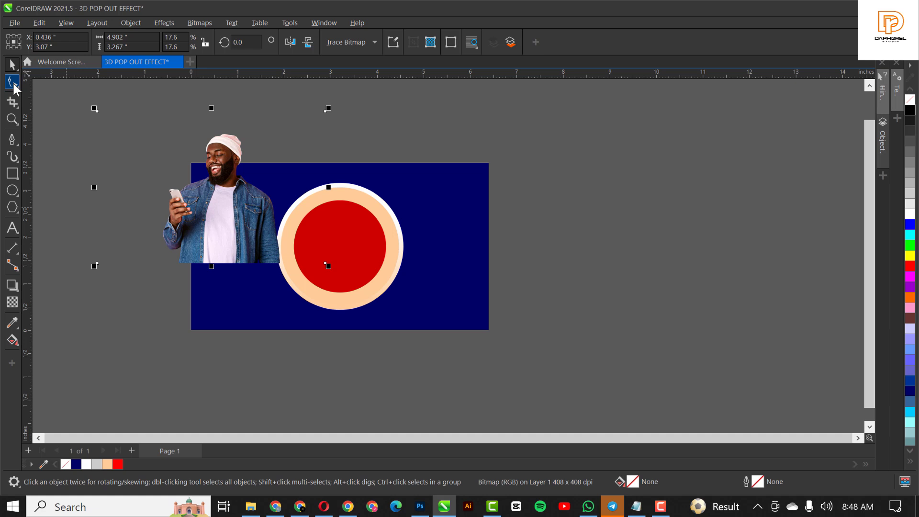
Crop the photo's empty left, top and right margins by dragging its corner nodes.
click(11, 81)
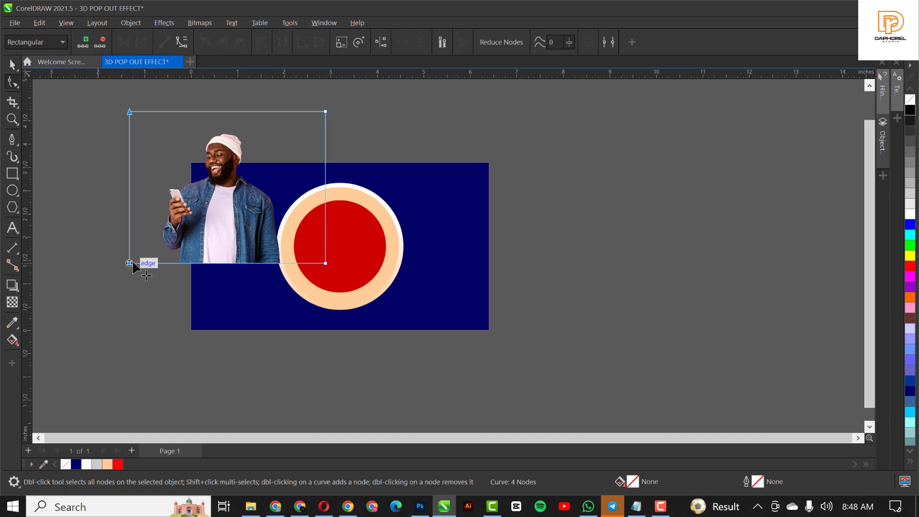
drag(129, 263, 159, 263)
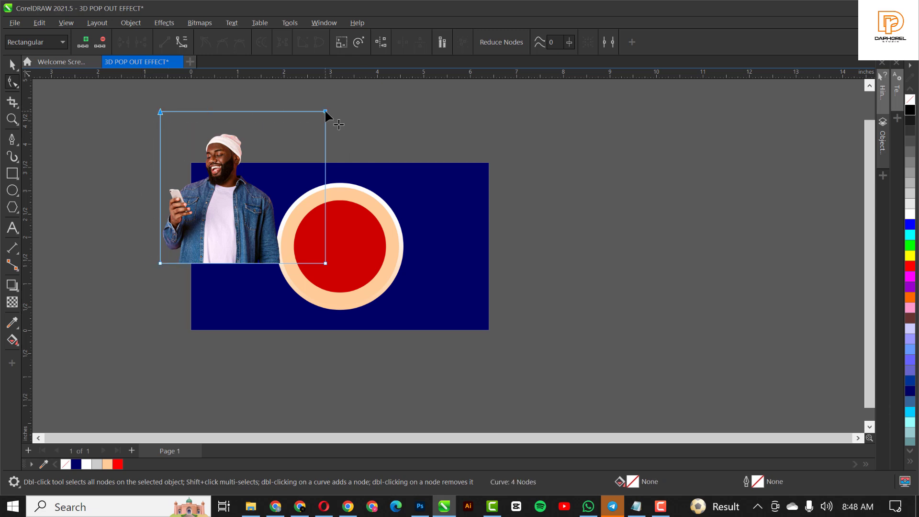
drag(326, 112, 325, 131)
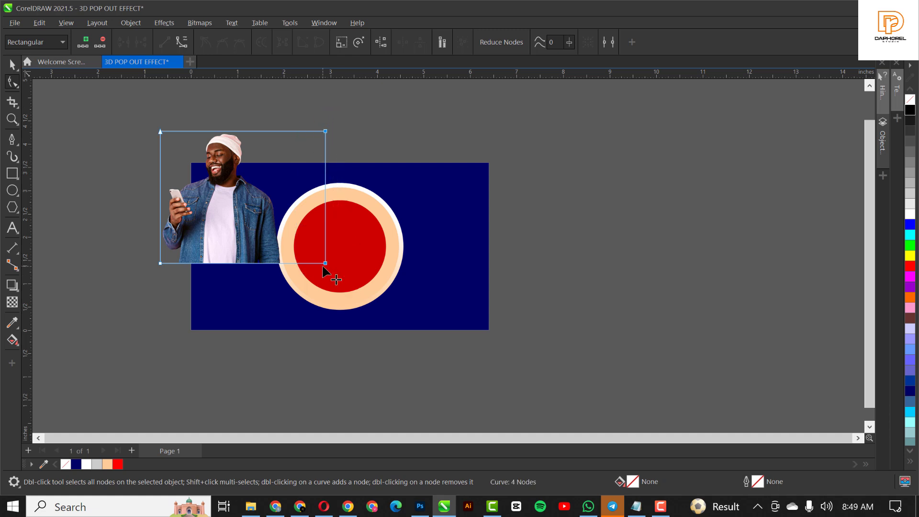
drag(326, 264, 289, 264)
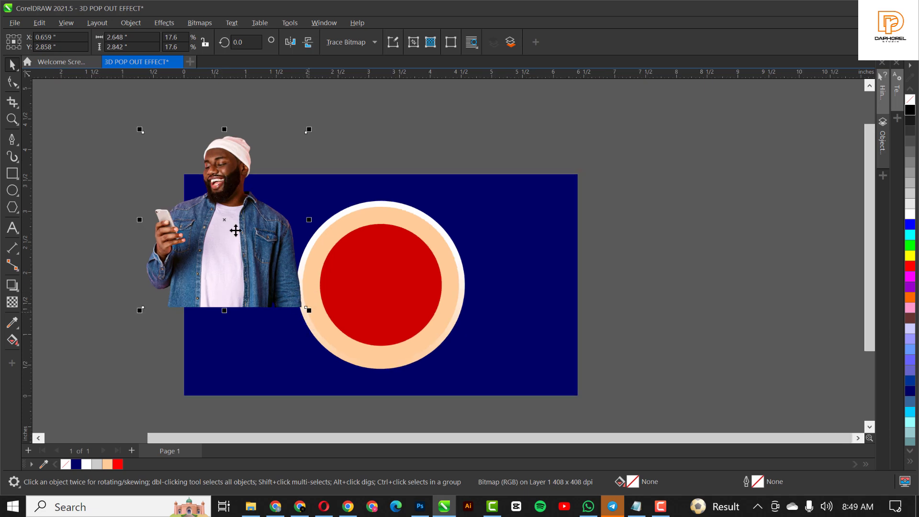
mouse_move(392, 260)
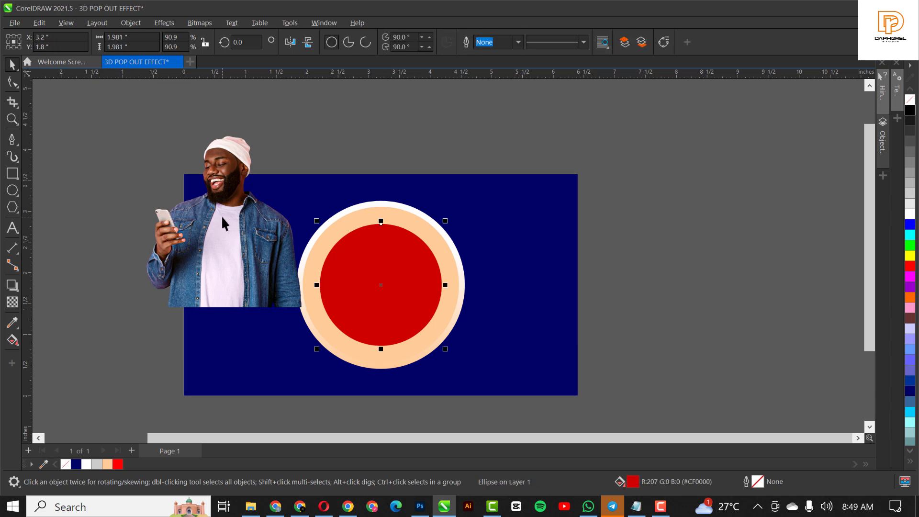
Edit the circle's PowerClip contents, scaling the man's photo to about 18.2 percent and centring it.
right_click(223, 223)
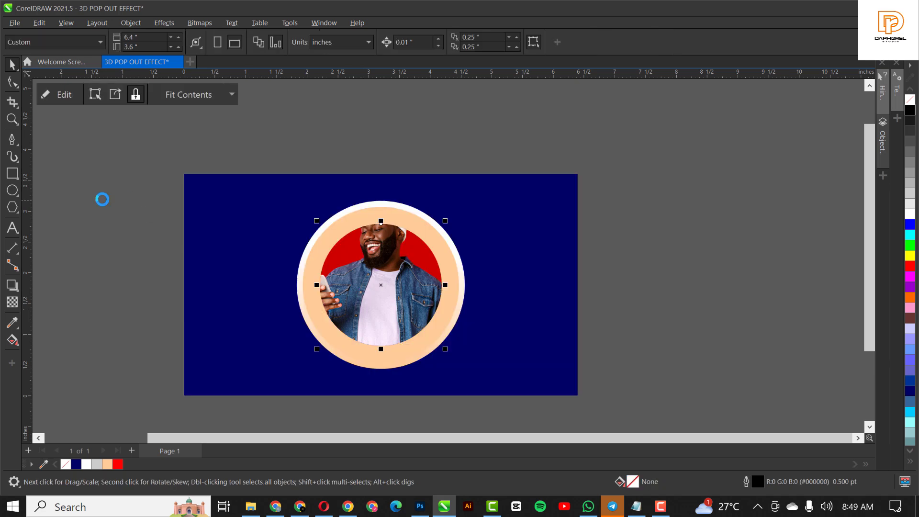
click(381, 284)
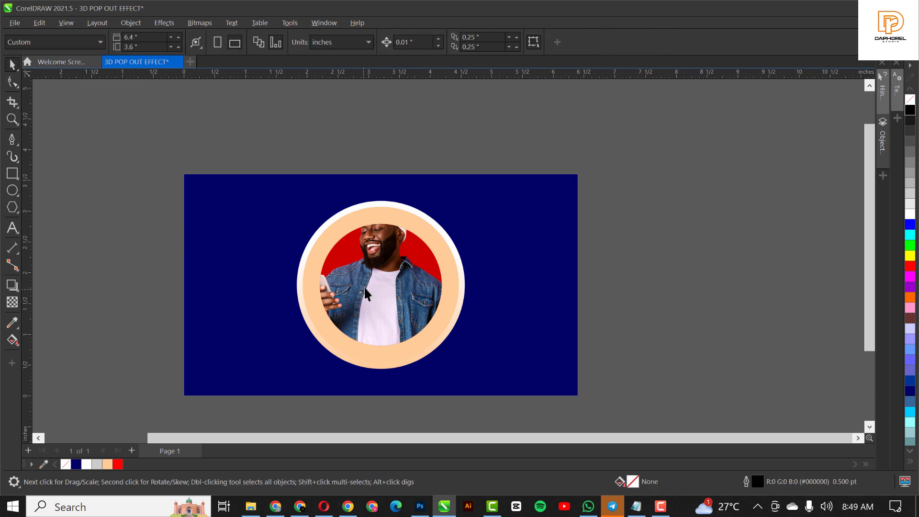
click(380, 284)
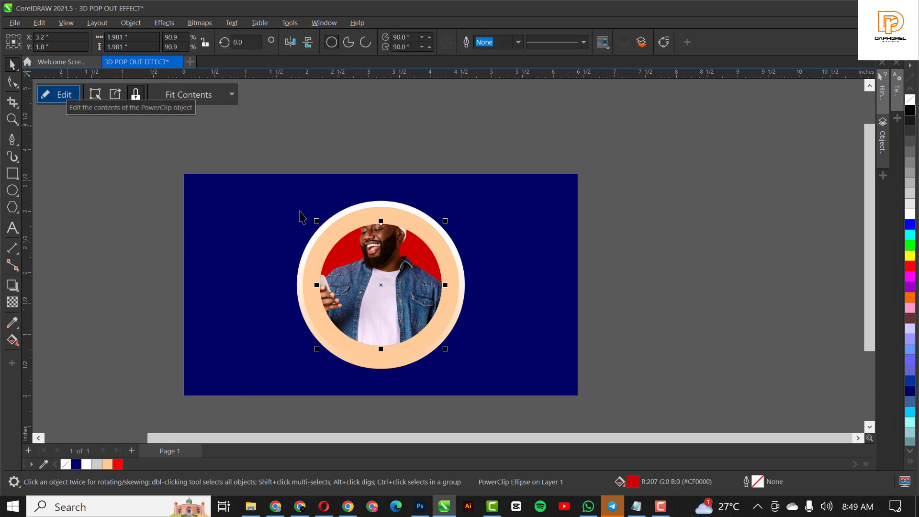
click(57, 94)
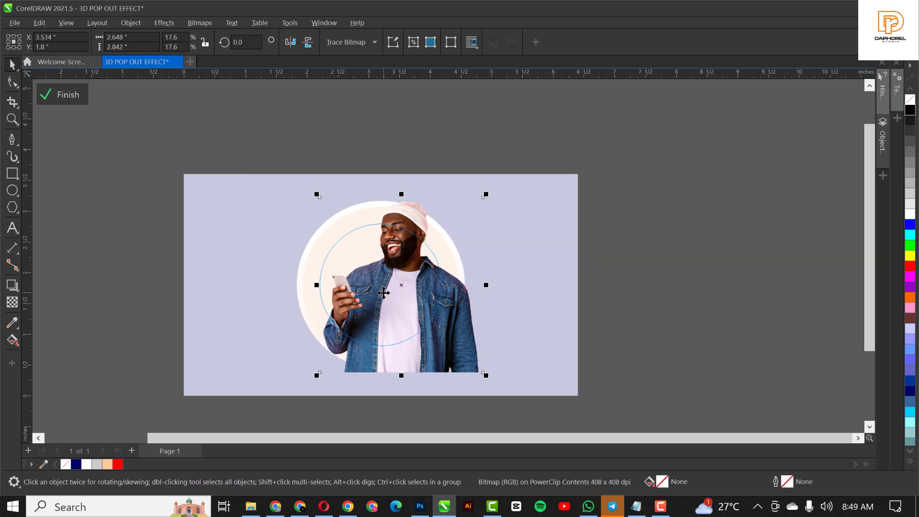
mouse_move(402, 240)
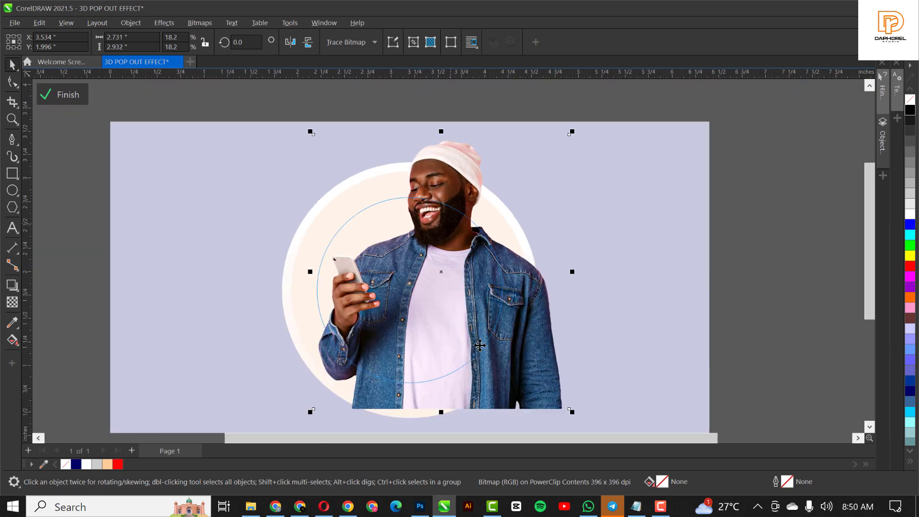
mouse_move(434, 384)
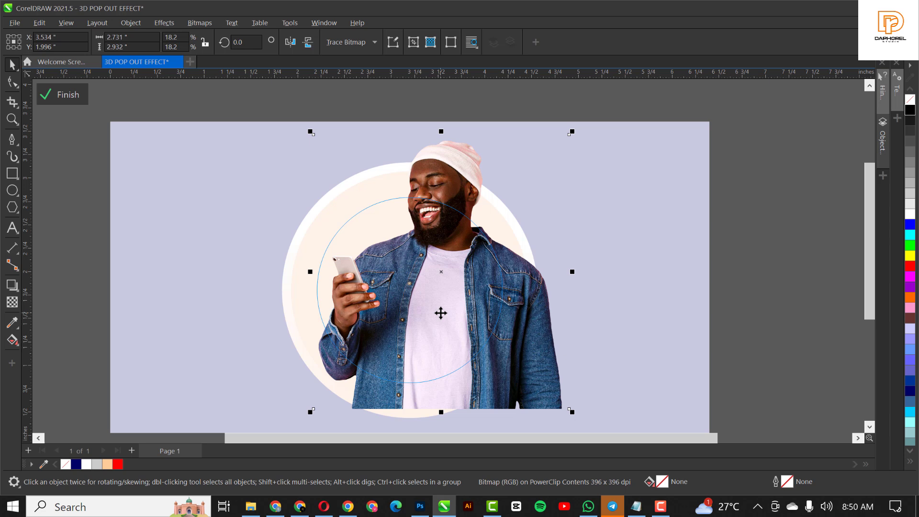
right_click(440, 313)
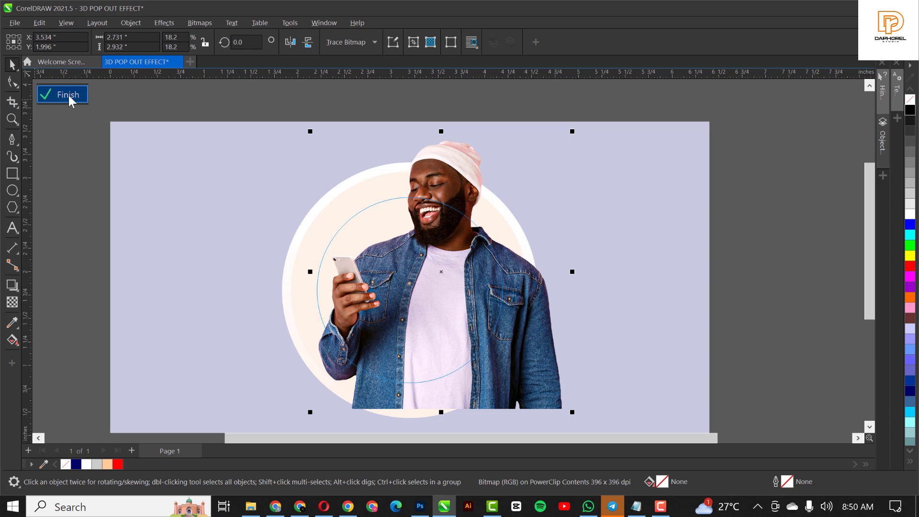
Finish PowerClip editing and extract the man's photo so it sits above the red circle.
click(68, 94)
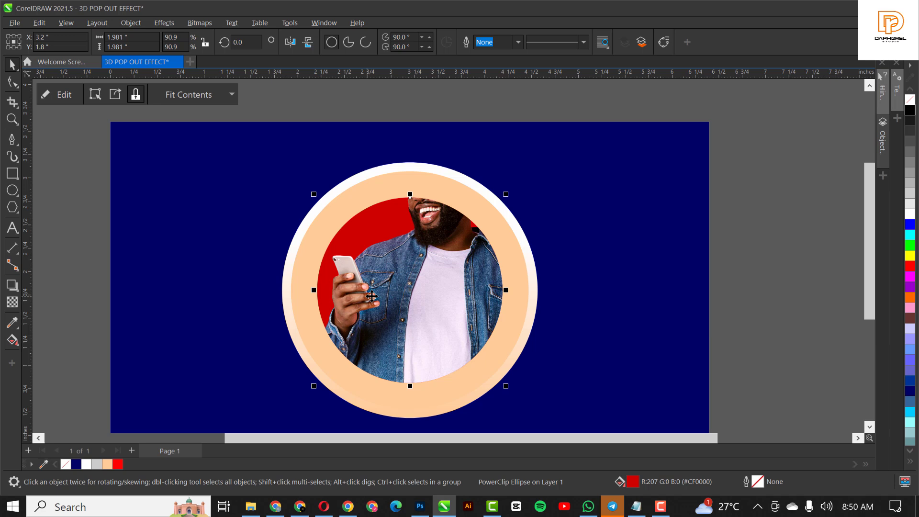
click(396, 293)
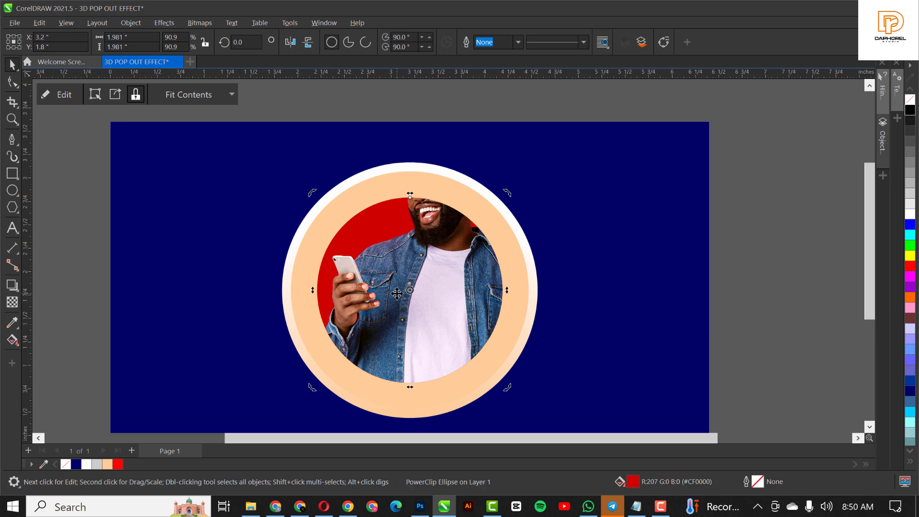
right_click(396, 293)
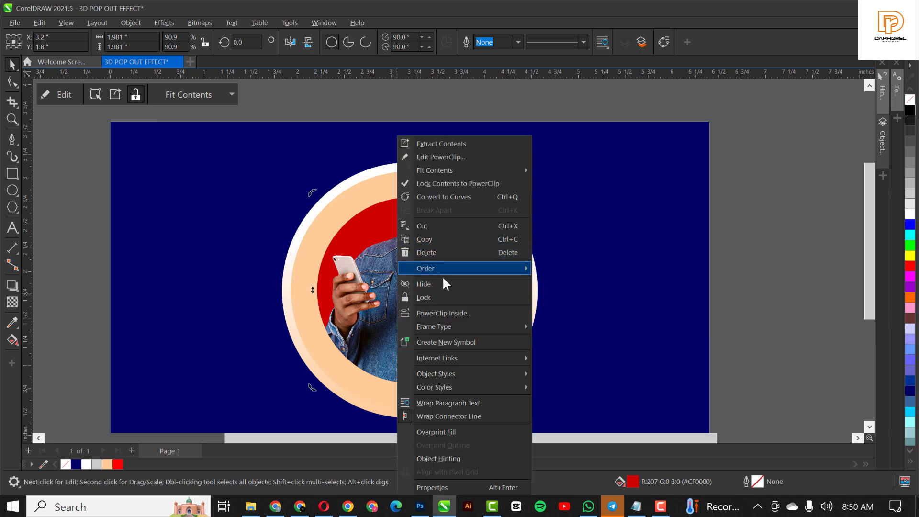
mouse_move(366, 291)
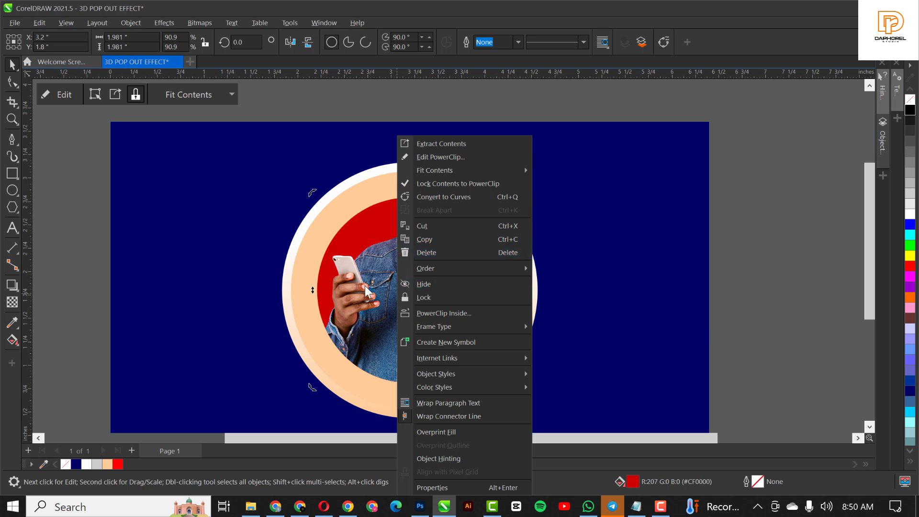
click(441, 144)
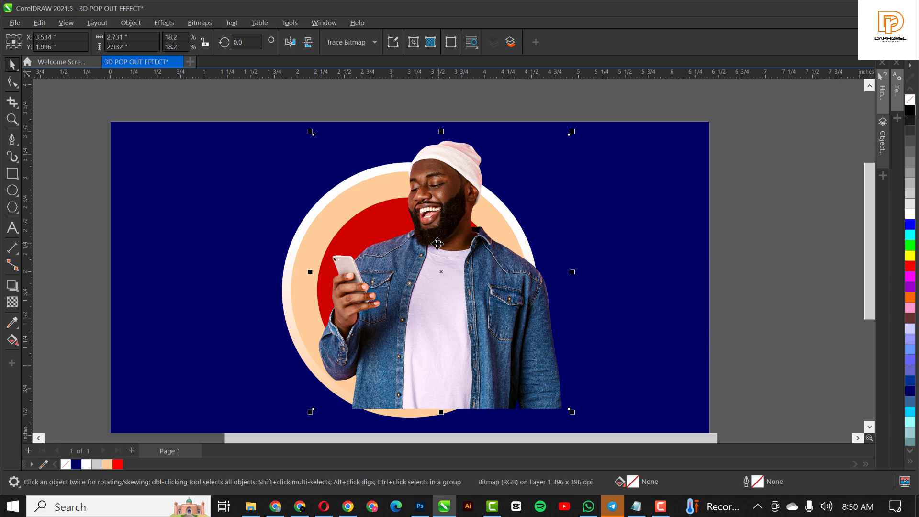
mouse_move(412, 283)
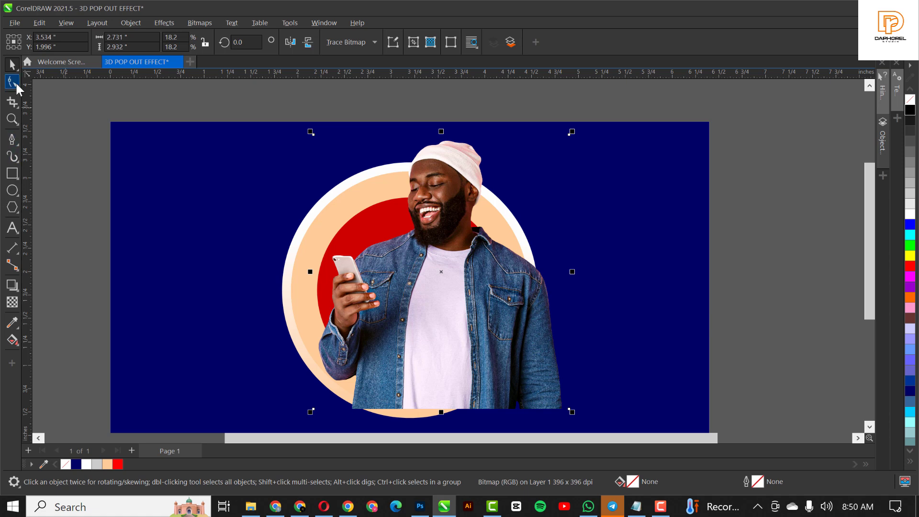
Crop the man's photo to his upper body, trimming its bottom and right edges along the circle.
click(11, 82)
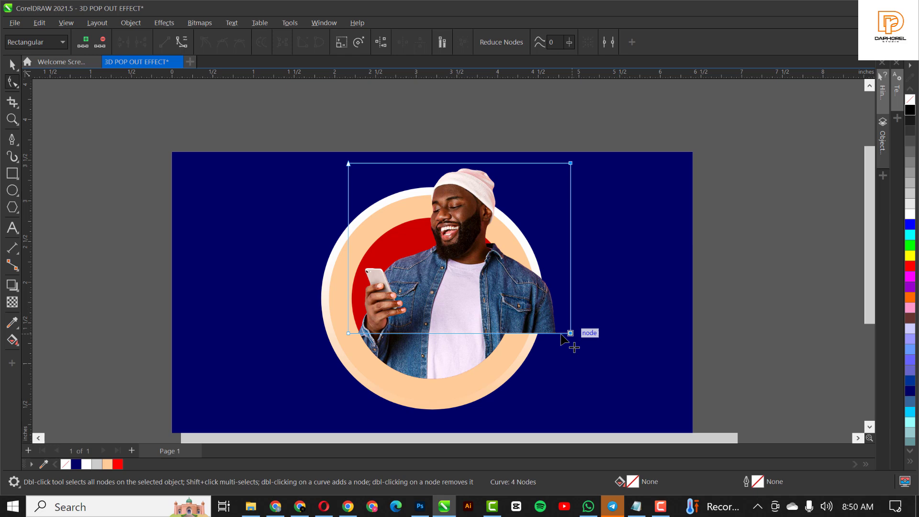
drag(569, 332, 529, 332)
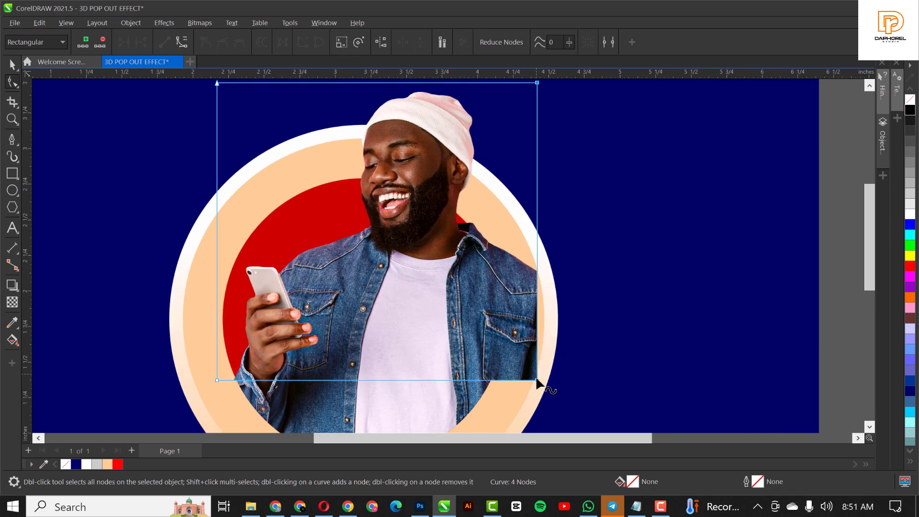
drag(536, 381, 487, 380)
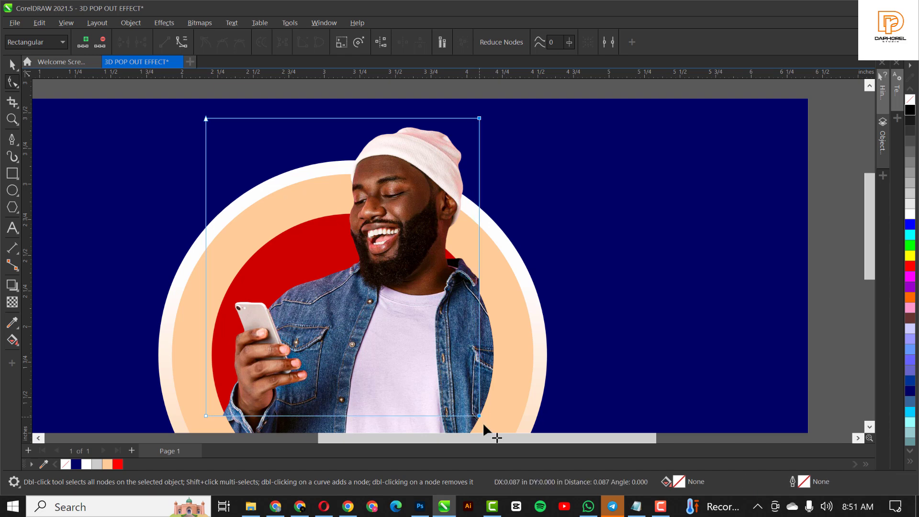
scroll(down, 3)
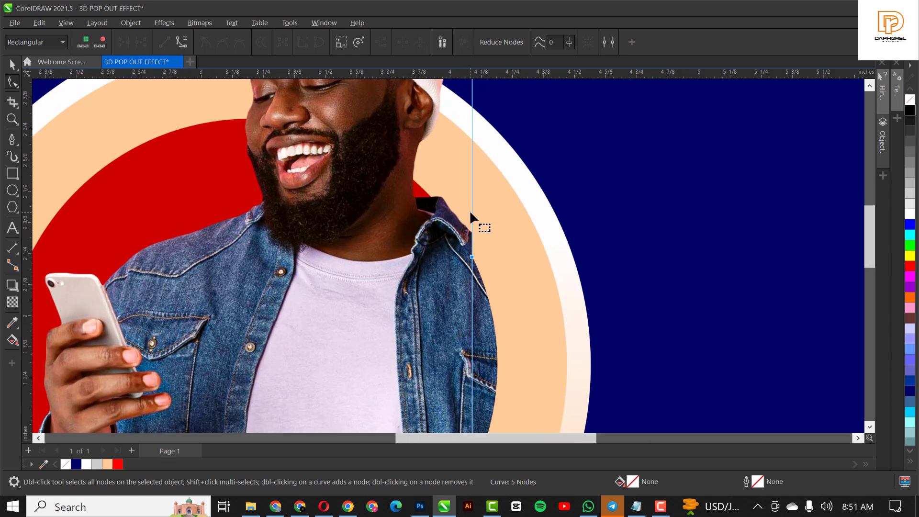
click(472, 211)
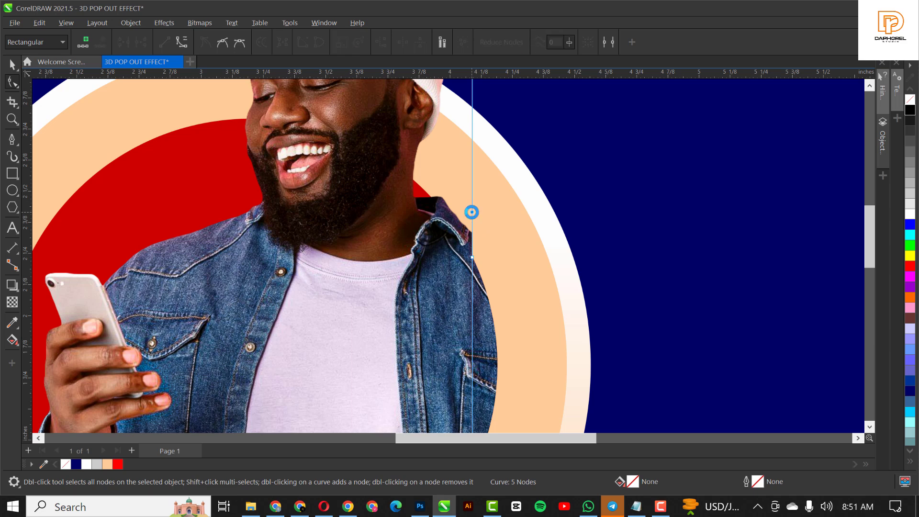
drag(471, 211, 434, 203)
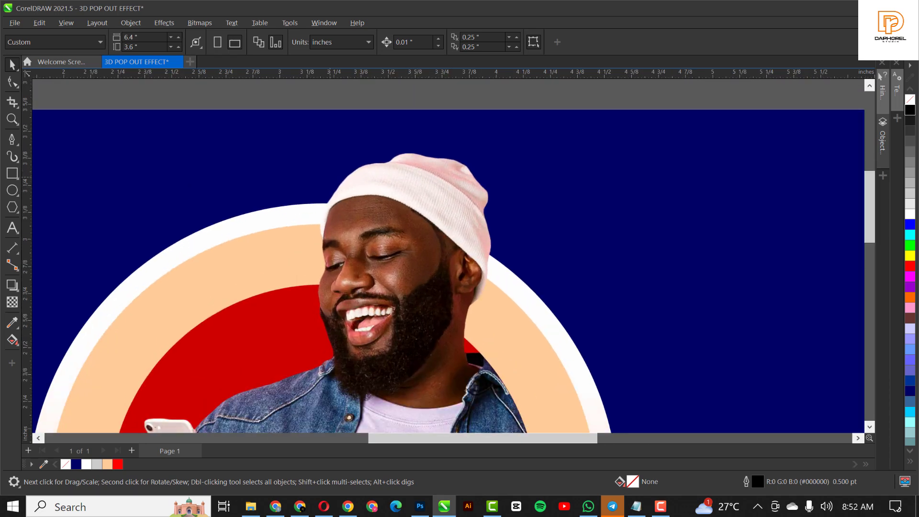
Trace a closed B-spline shape around the man's head and beanie, filled red.
click(12, 140)
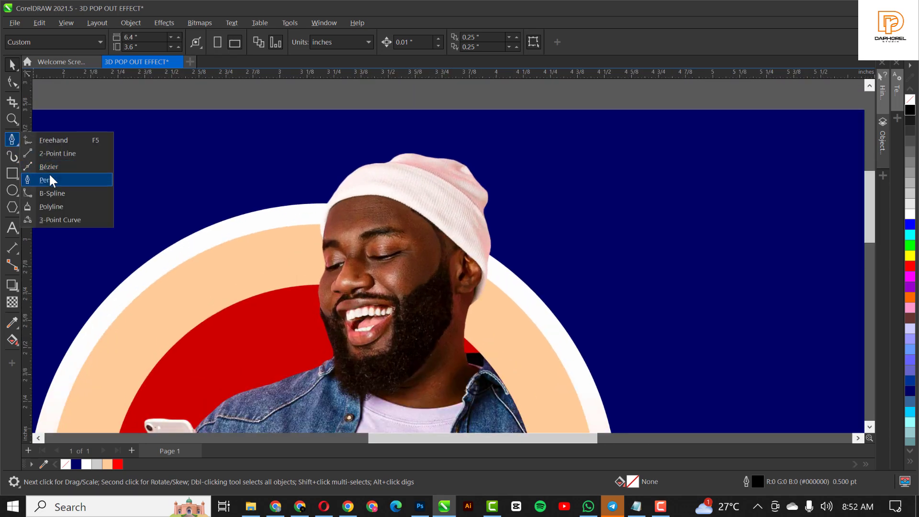
click(44, 180)
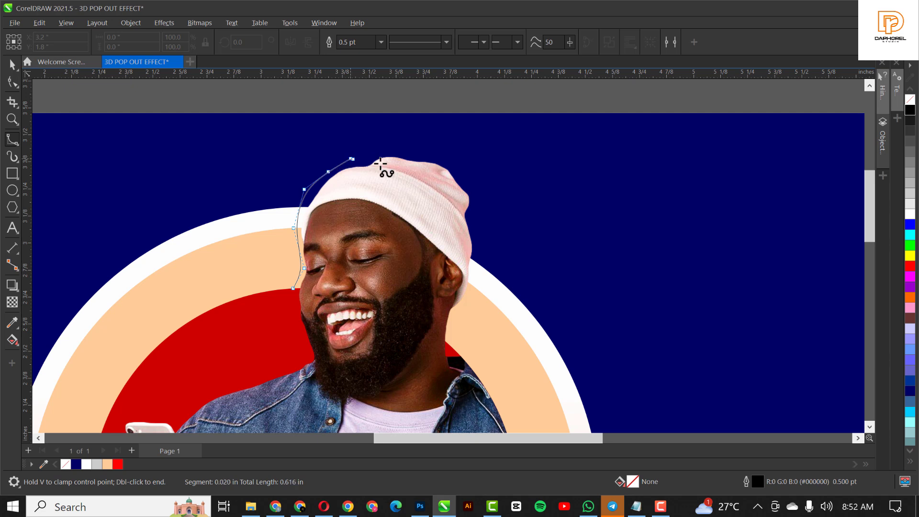
click(446, 157)
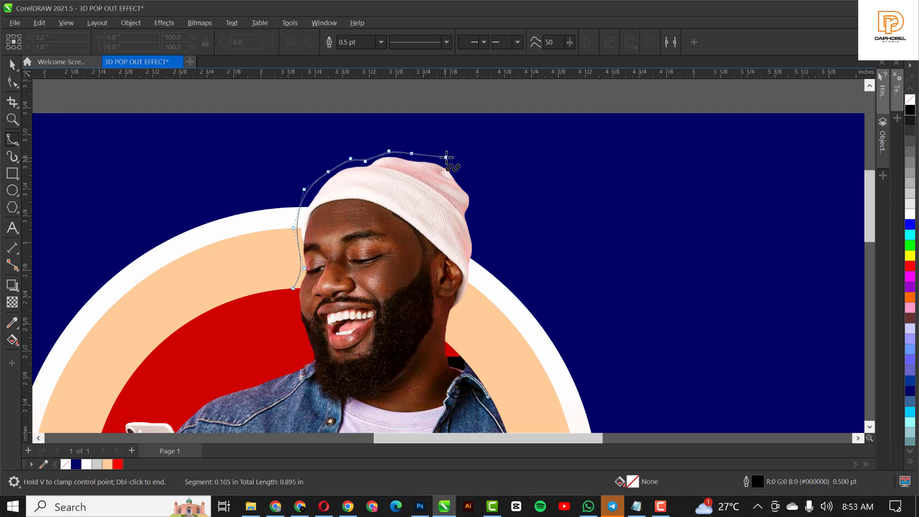
click(478, 214)
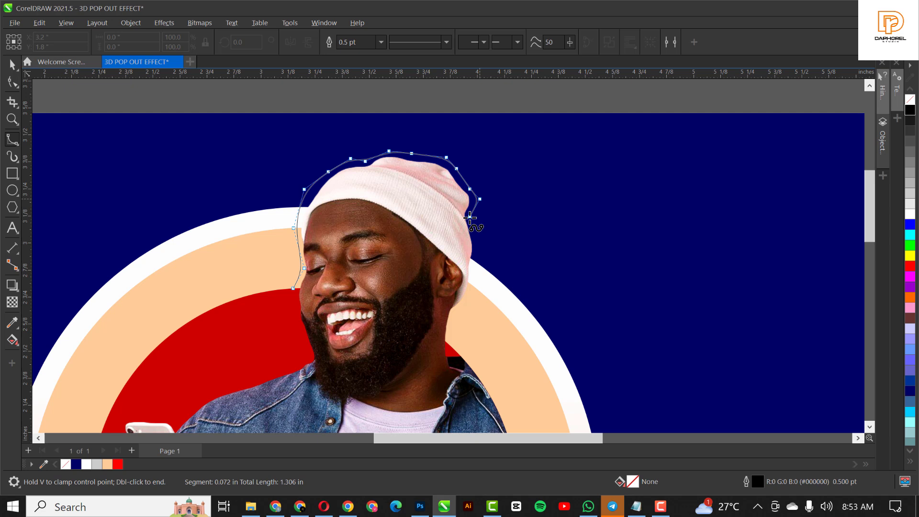
click(478, 298)
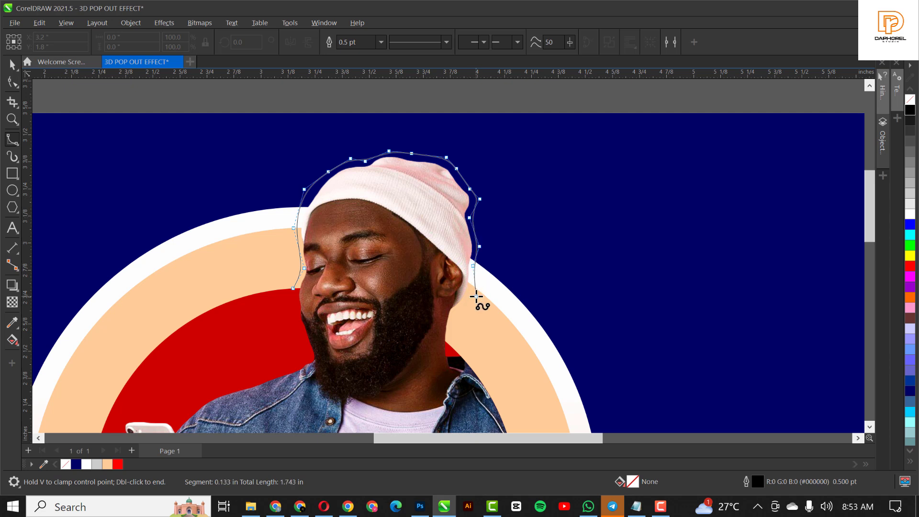
click(458, 337)
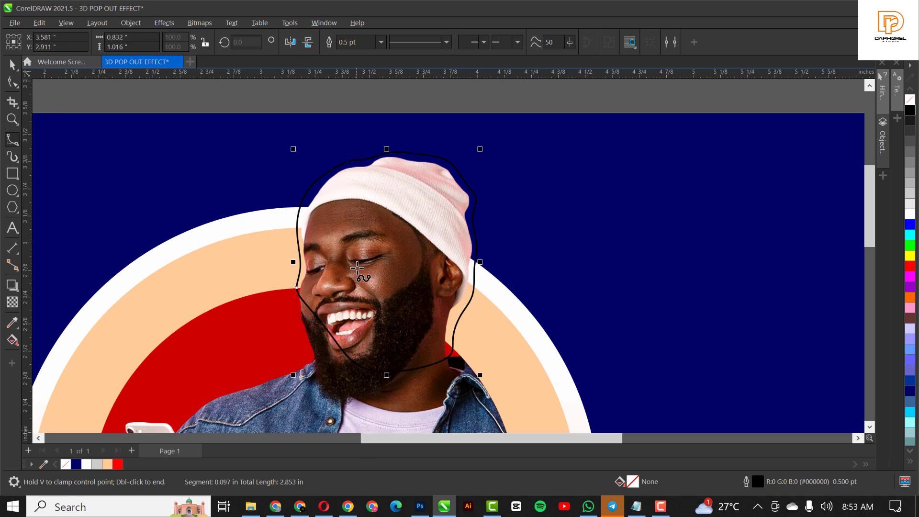
click(120, 464)
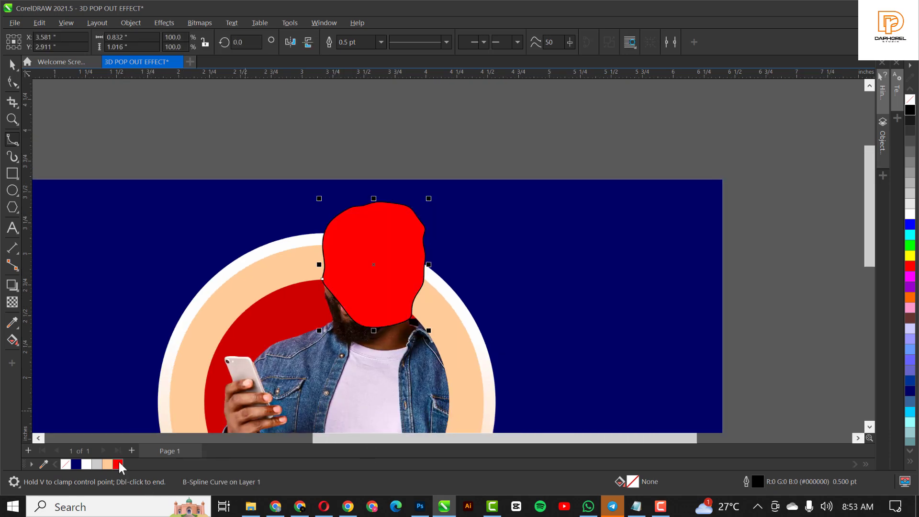
Remove the shape's outline, Gaussian-blur it with a large radius, and place it behind the head.
click(116, 464)
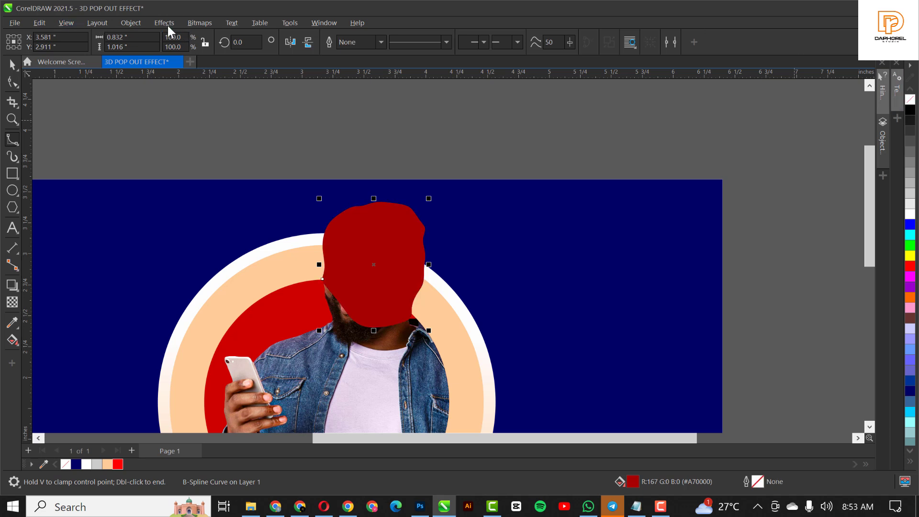
click(164, 22)
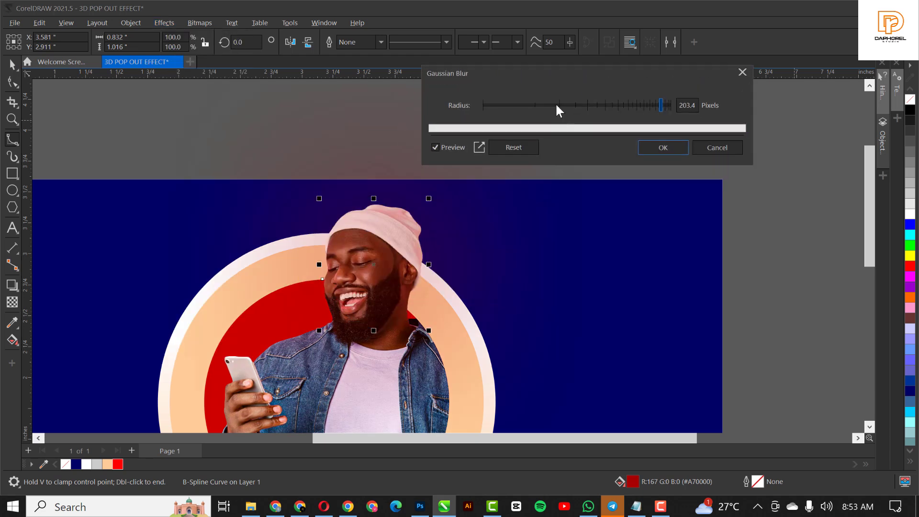
drag(660, 105, 551, 105)
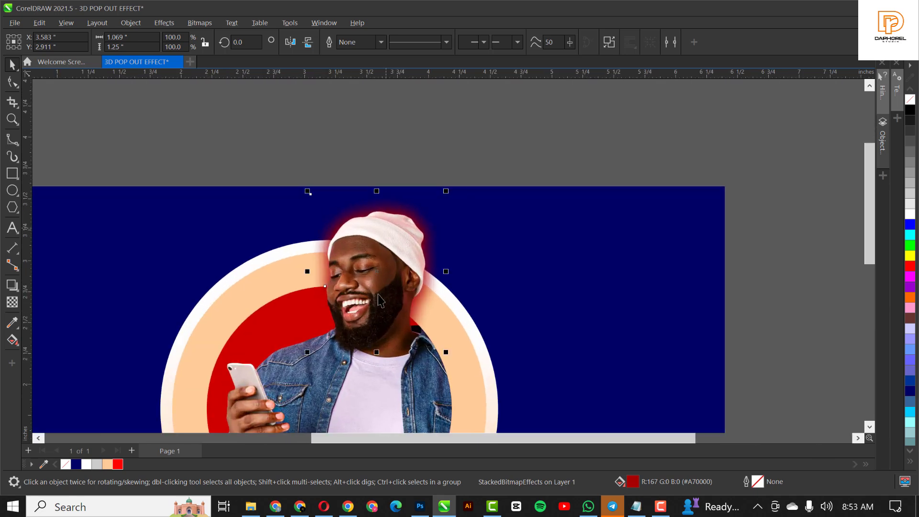
drag(376, 271, 538, 262)
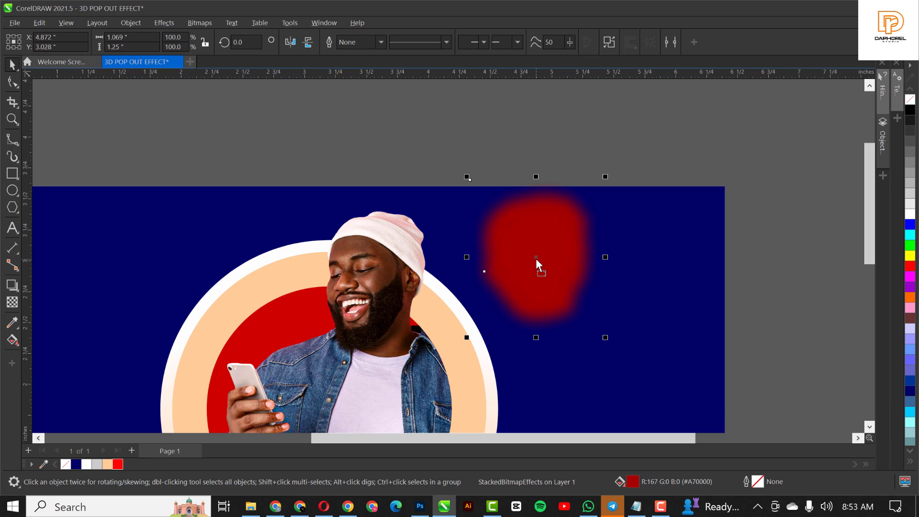
drag(536, 263, 375, 281)
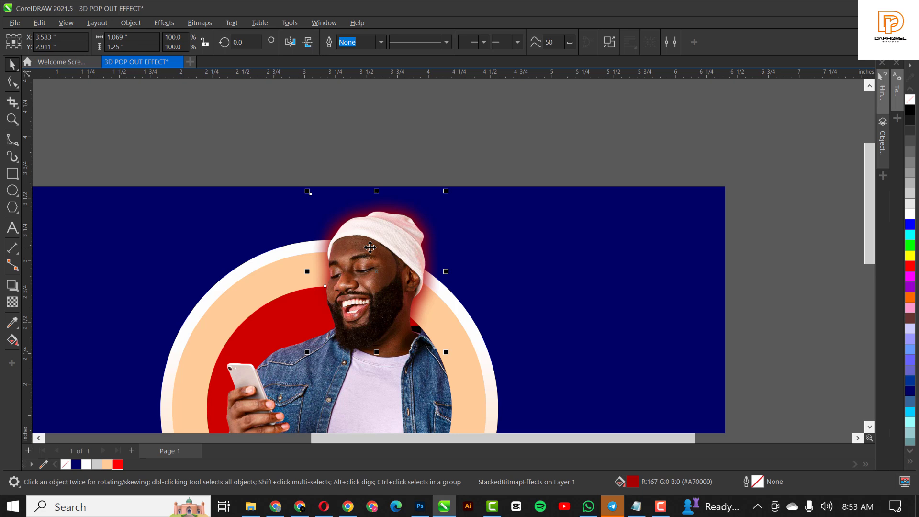
Convert the red glow shape into a bitmap.
click(199, 23)
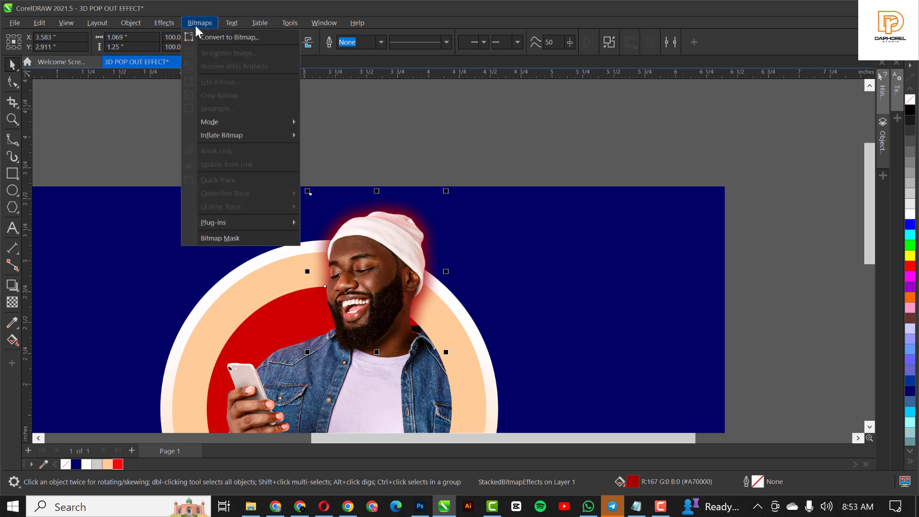
click(230, 37)
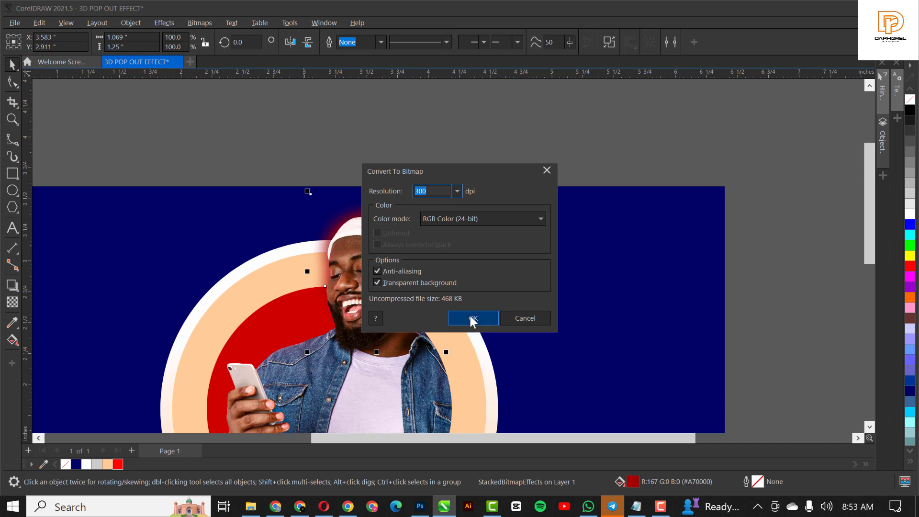
click(471, 318)
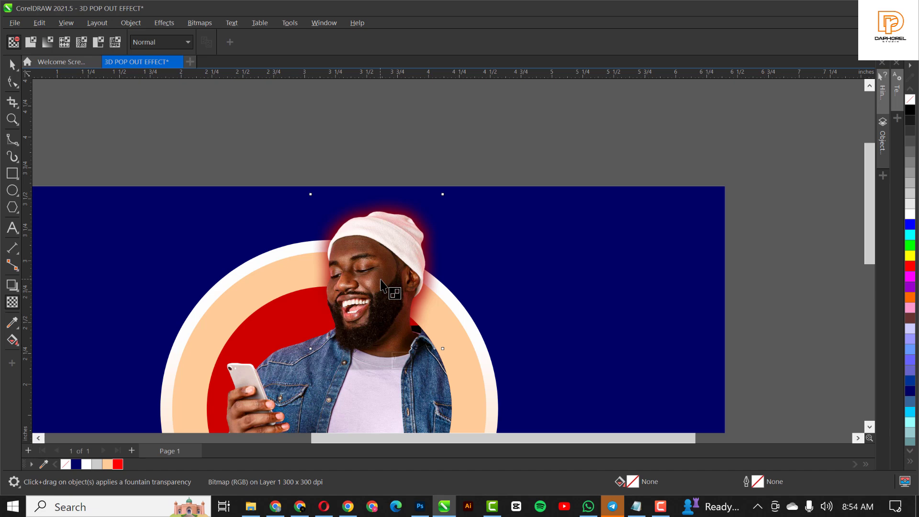
Apply a fountain transparency so the glow fades toward the hat's right side.
drag(361, 274, 384, 333)
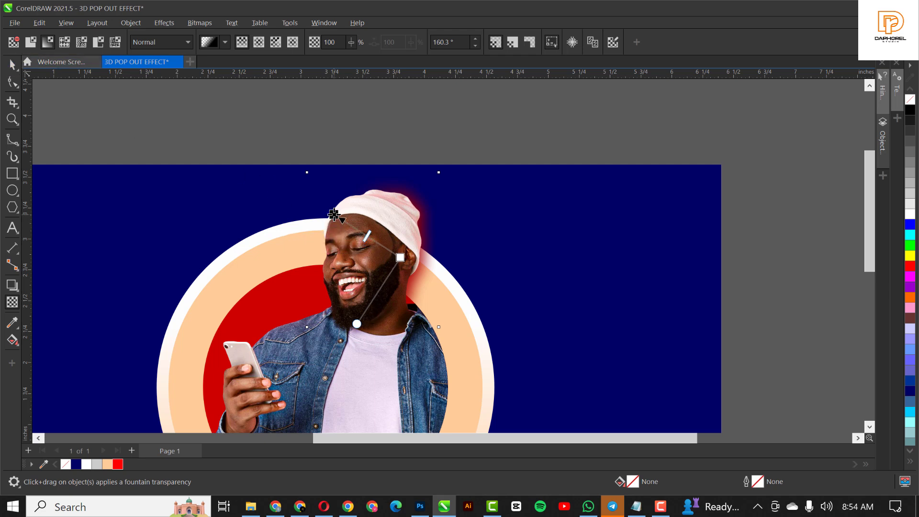
drag(356, 324, 347, 316)
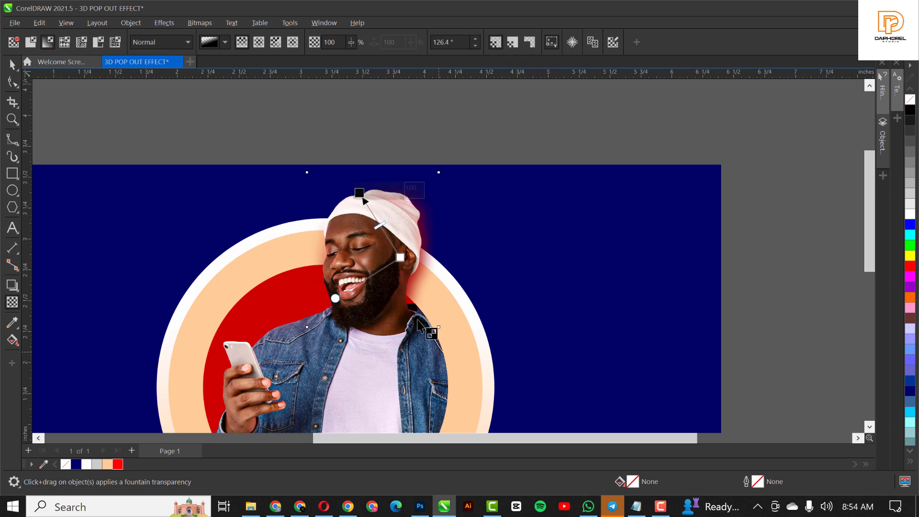
scroll(down, 3)
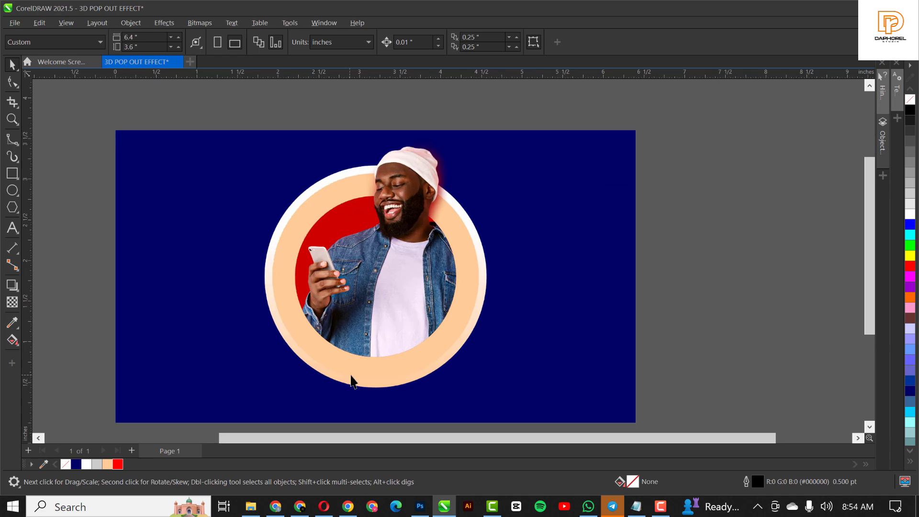
Draw a wide, flat ellipse beneath the circle and fill it black.
click(11, 191)
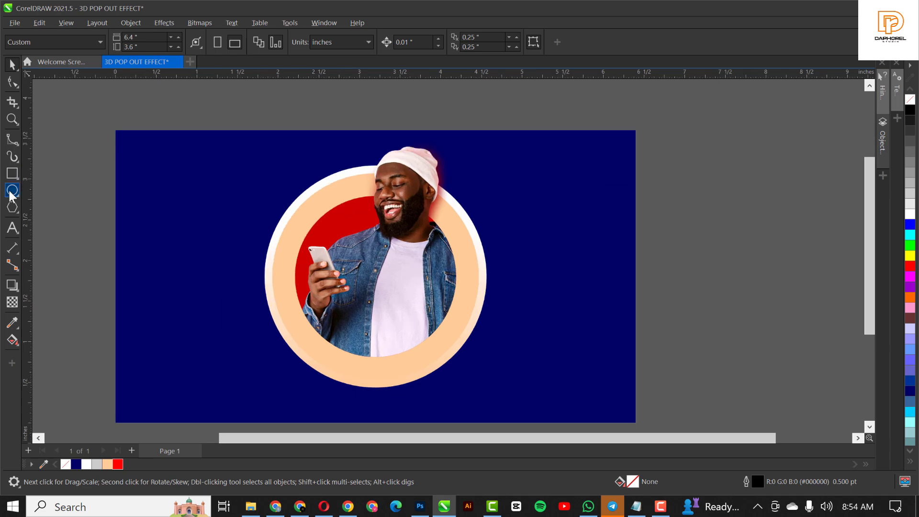
click(11, 191)
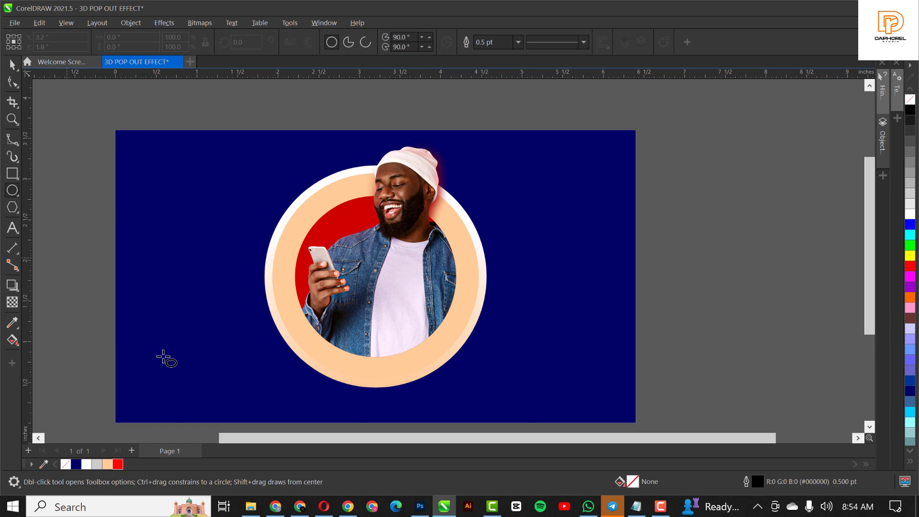
drag(167, 358, 381, 410)
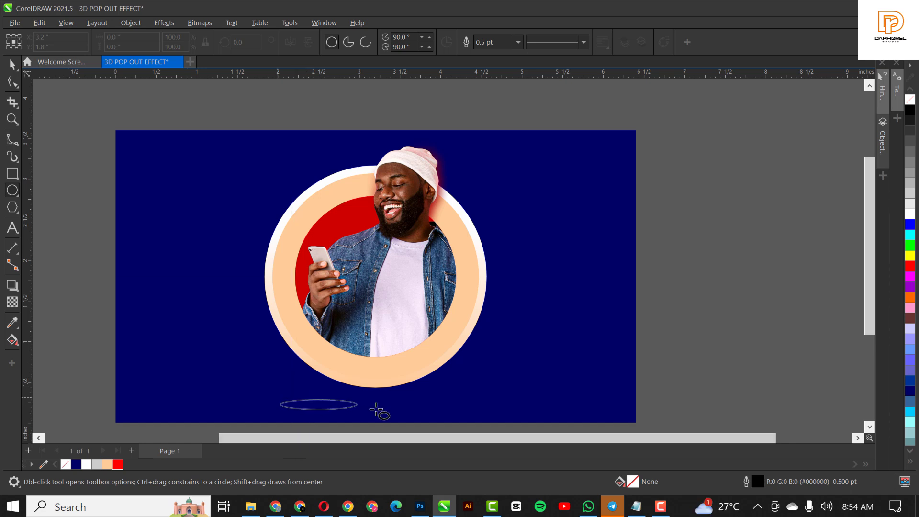
drag(380, 411, 470, 413)
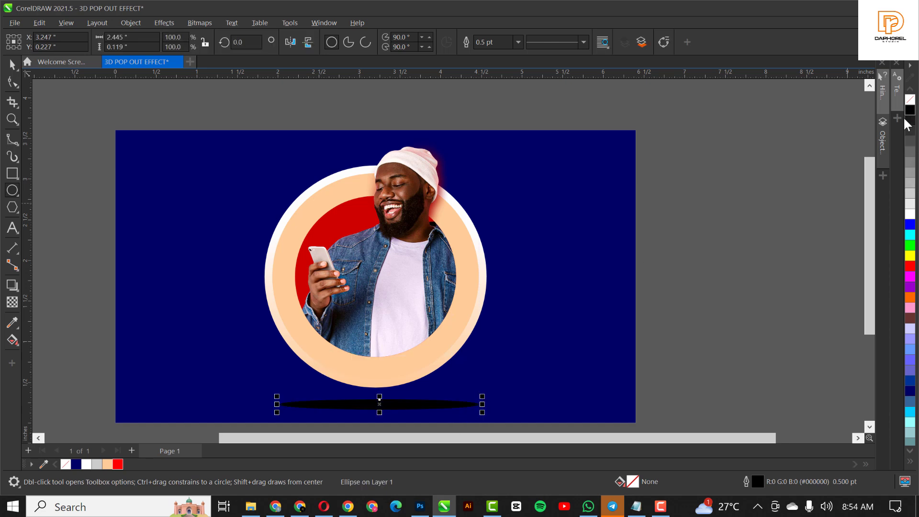
click(11, 302)
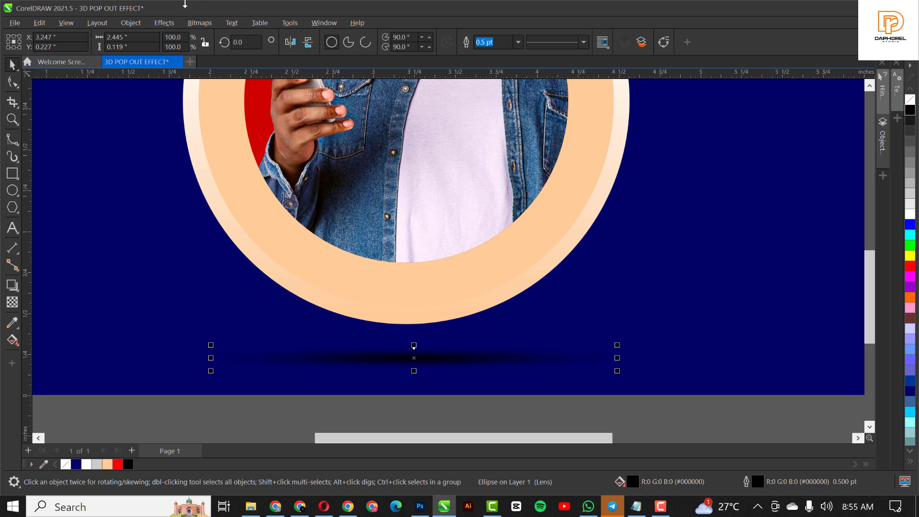
Apply a Gaussian blur to the black ellipse, tuning the radius for a diffuse shadow.
click(164, 23)
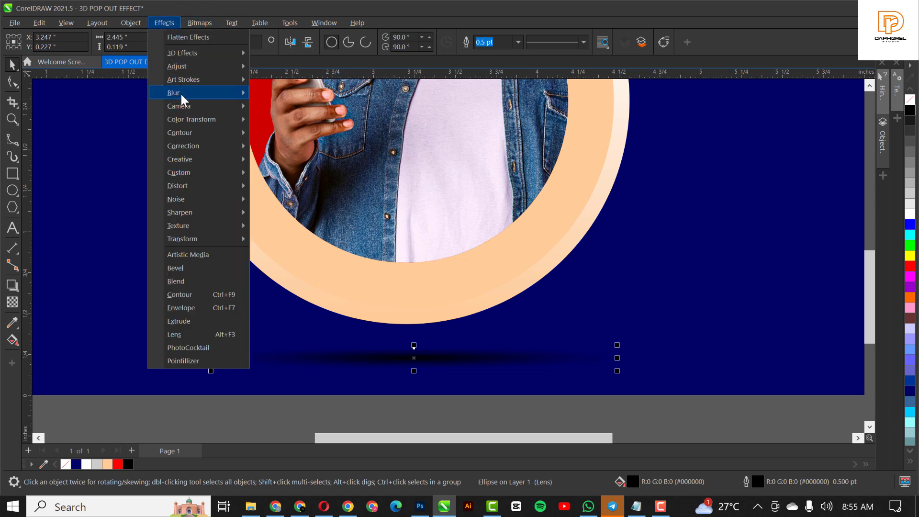
click(173, 92)
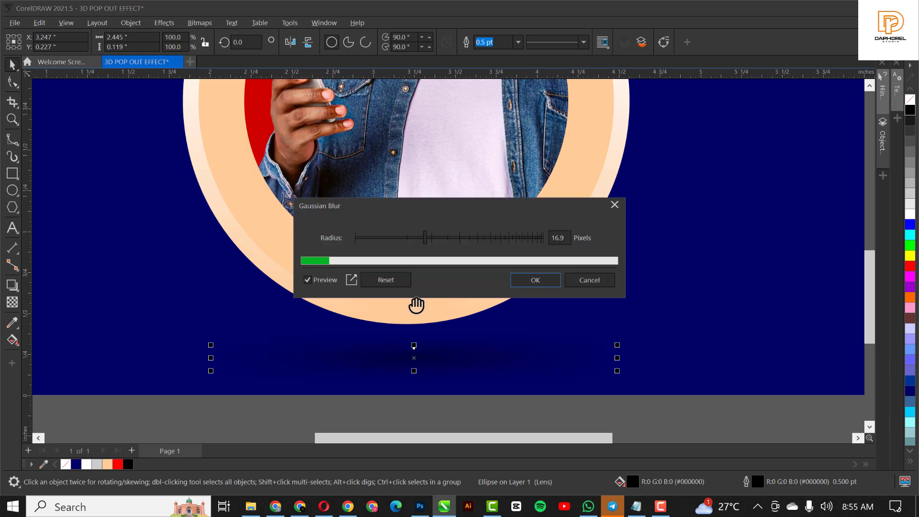
drag(423, 237, 403, 237)
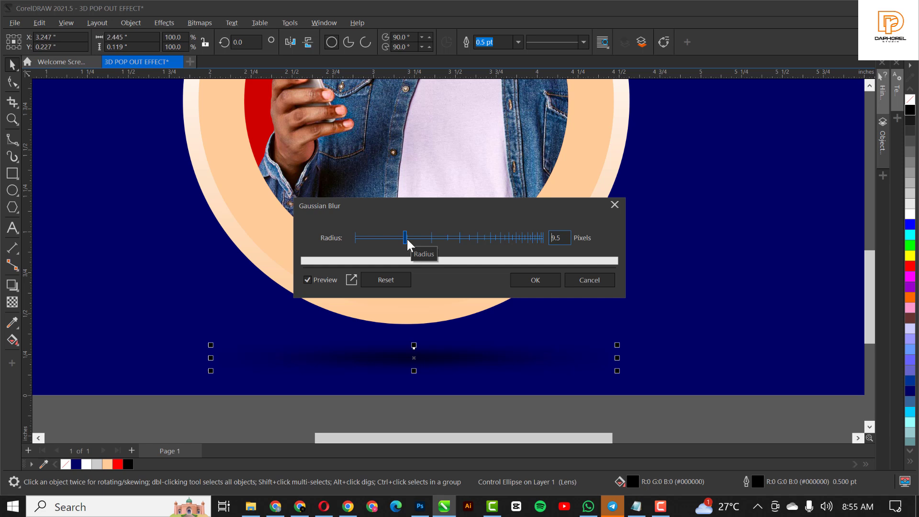
click(533, 280)
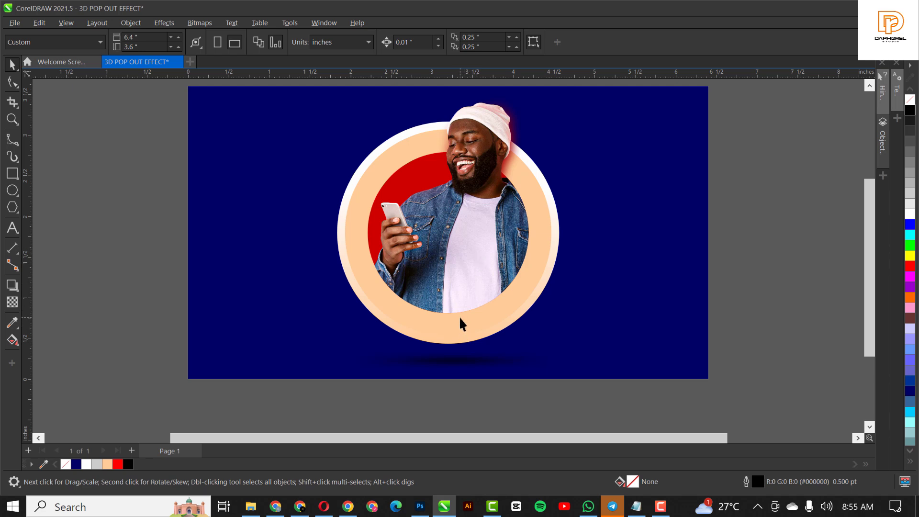
click(448, 232)
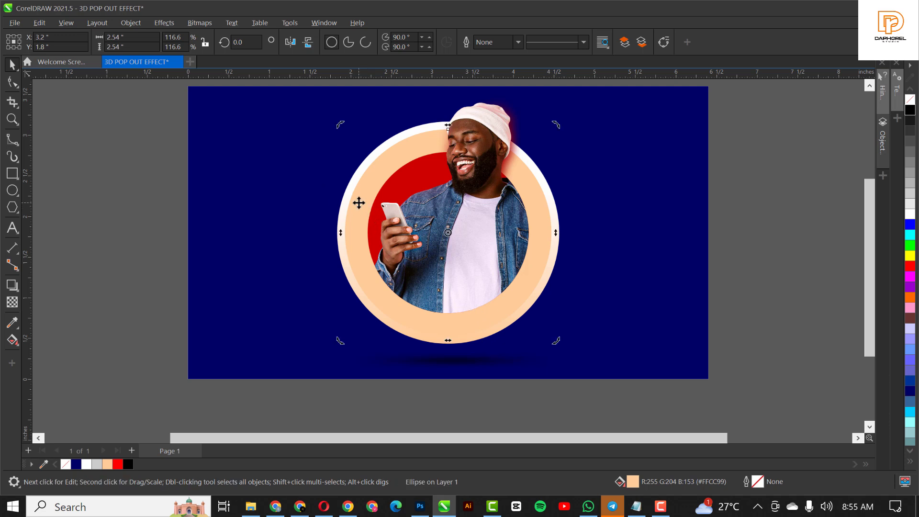
mouse_move(369, 184)
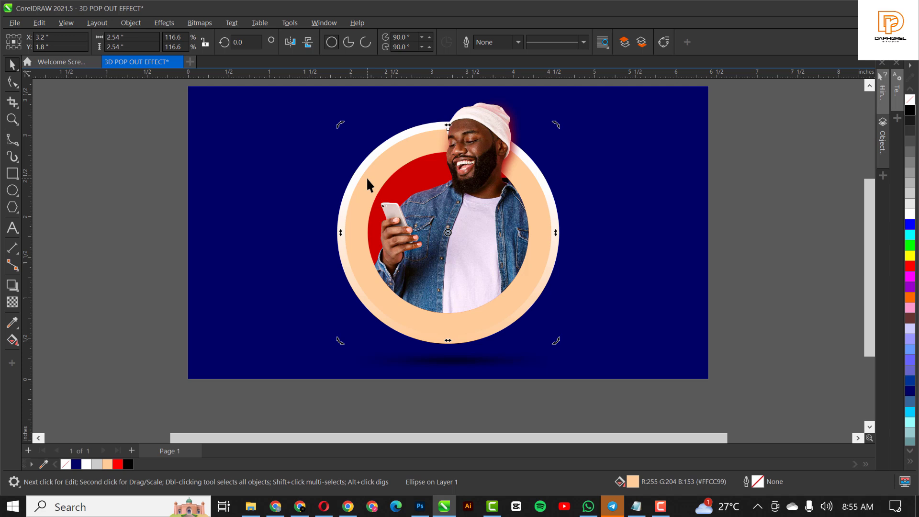
mouse_move(440, 340)
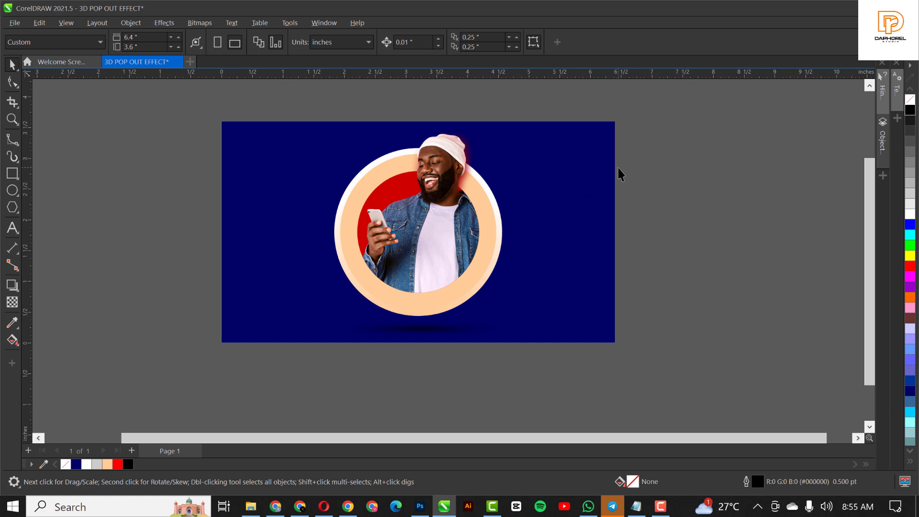
mouse_move(267, 503)
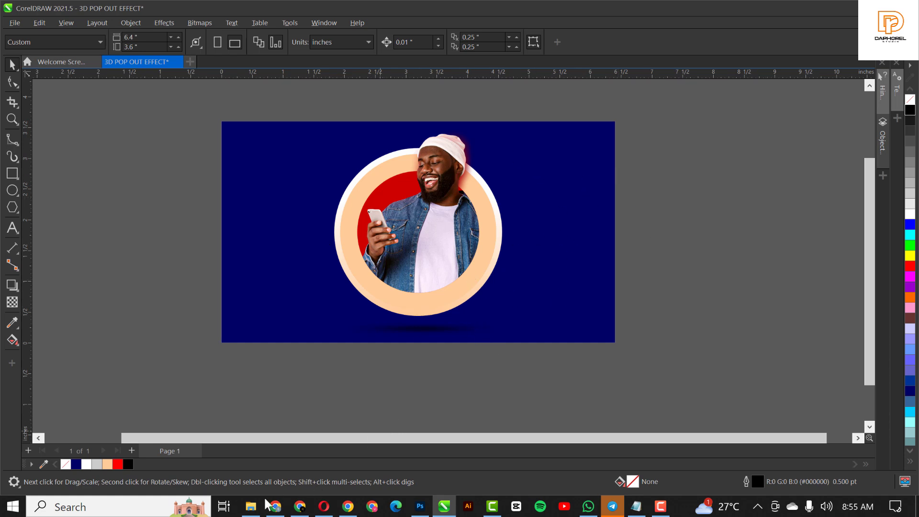
Import the blue-and-pink marble image and scale it up to about 53.5 percent.
click(251, 505)
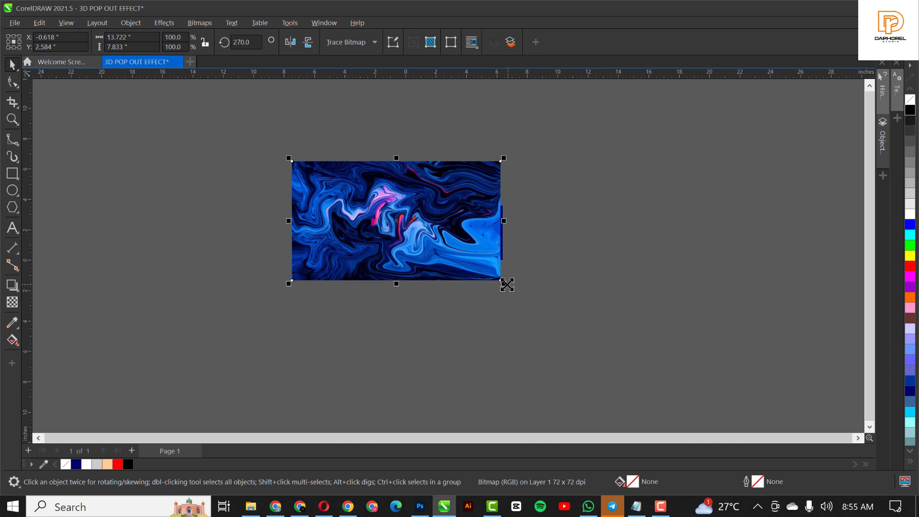
drag(503, 283, 464, 263)
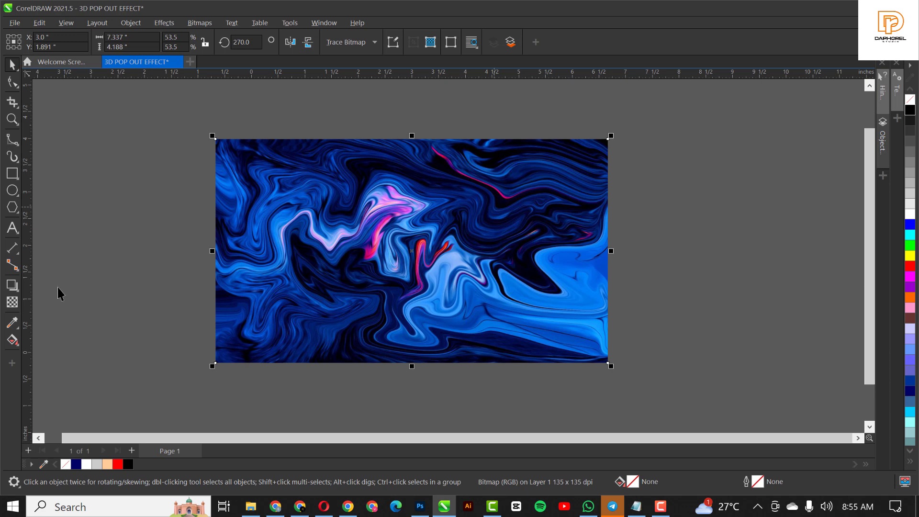
mouse_move(38, 120)
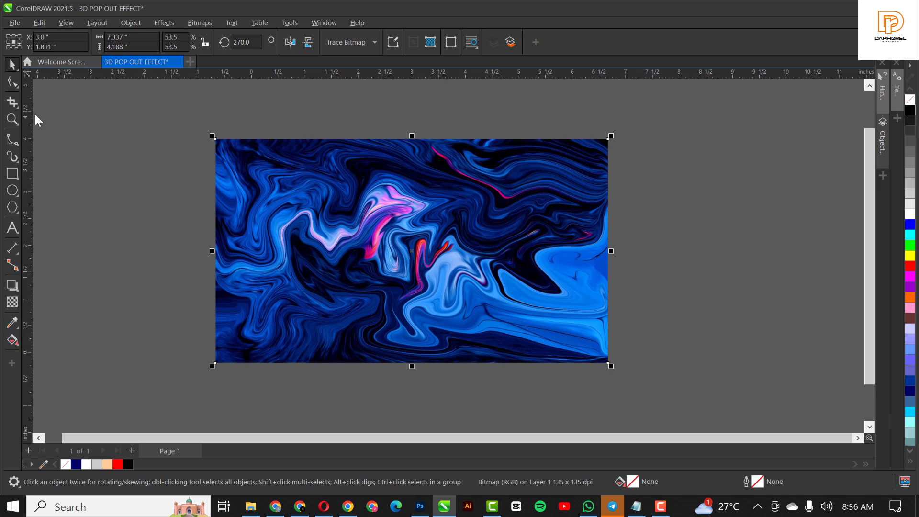
Apply a light Gaussian blur of about 2 pixels to the marble texture.
click(163, 22)
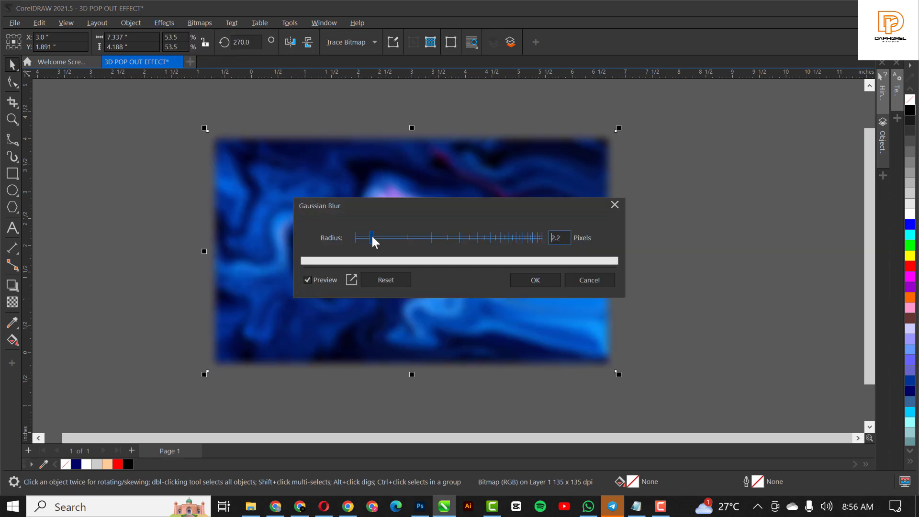
drag(370, 237, 377, 237)
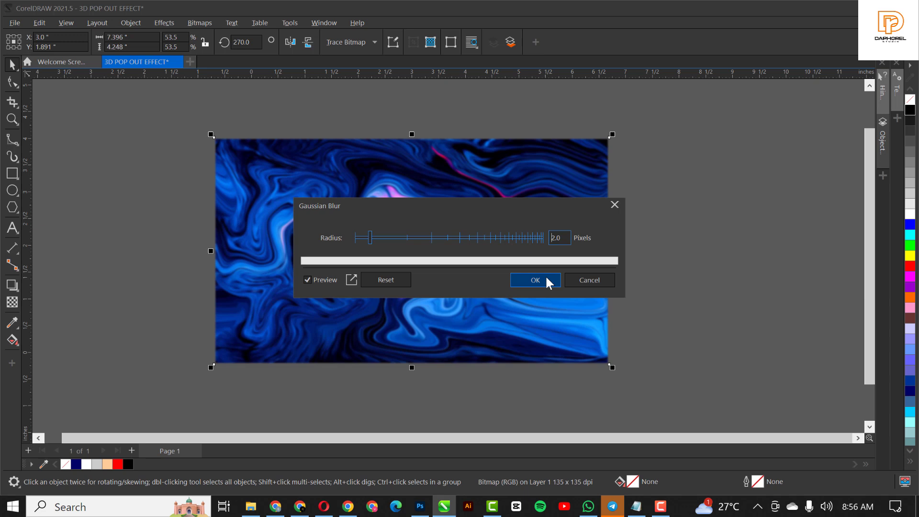
click(534, 280)
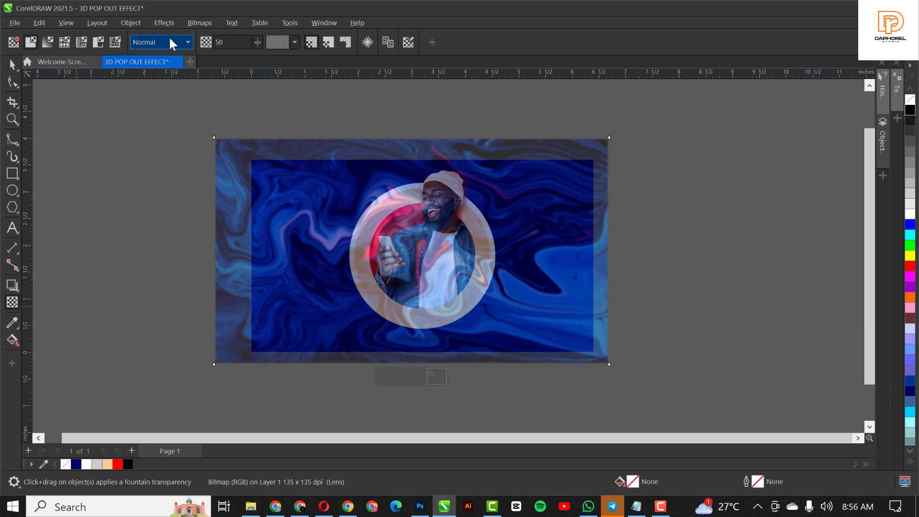
Switch the marble texture's transparency merge mode to Overlay and bring up its context menu.
click(187, 42)
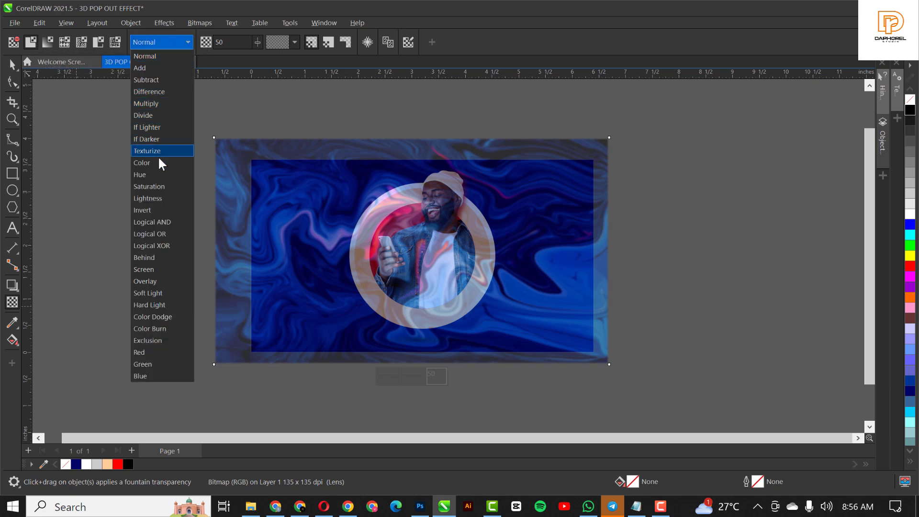
click(144, 281)
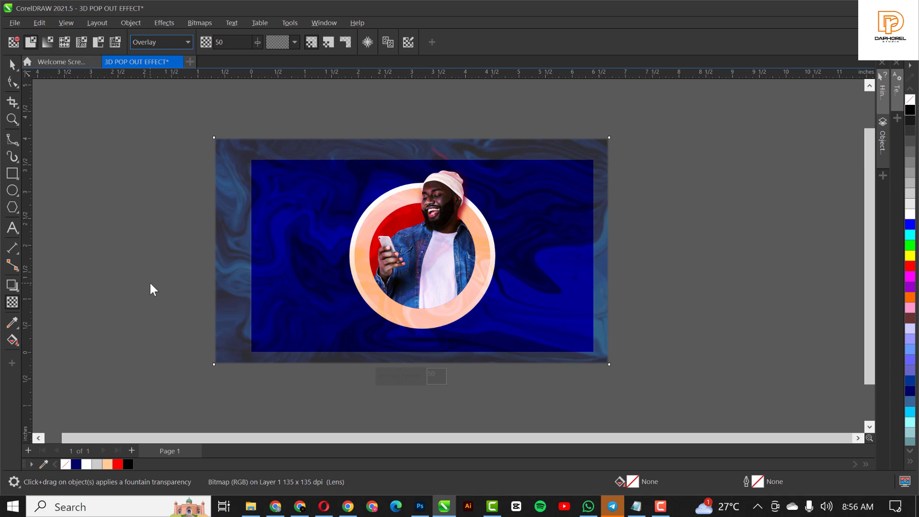
click(47, 42)
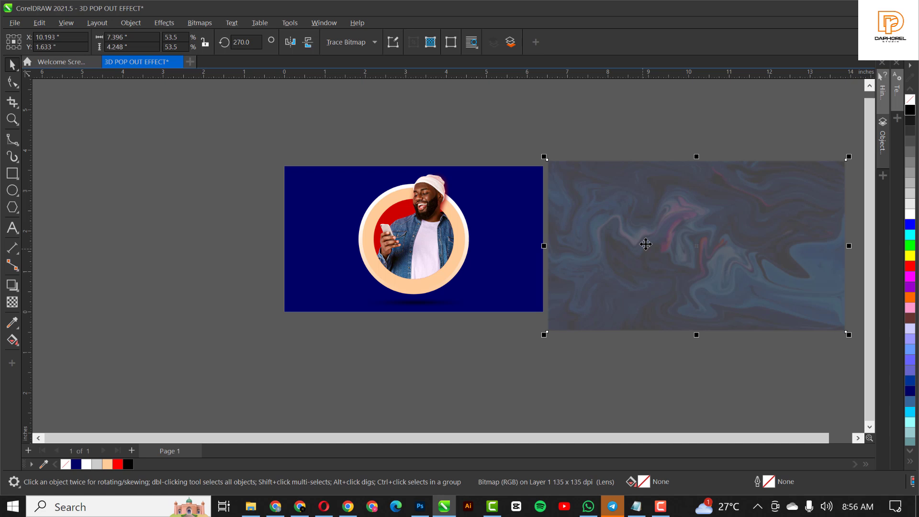
right_click(645, 245)
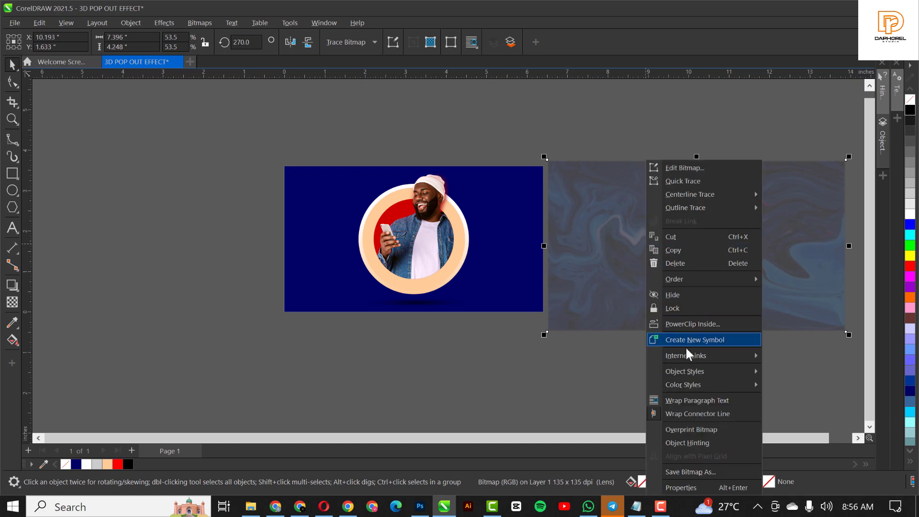